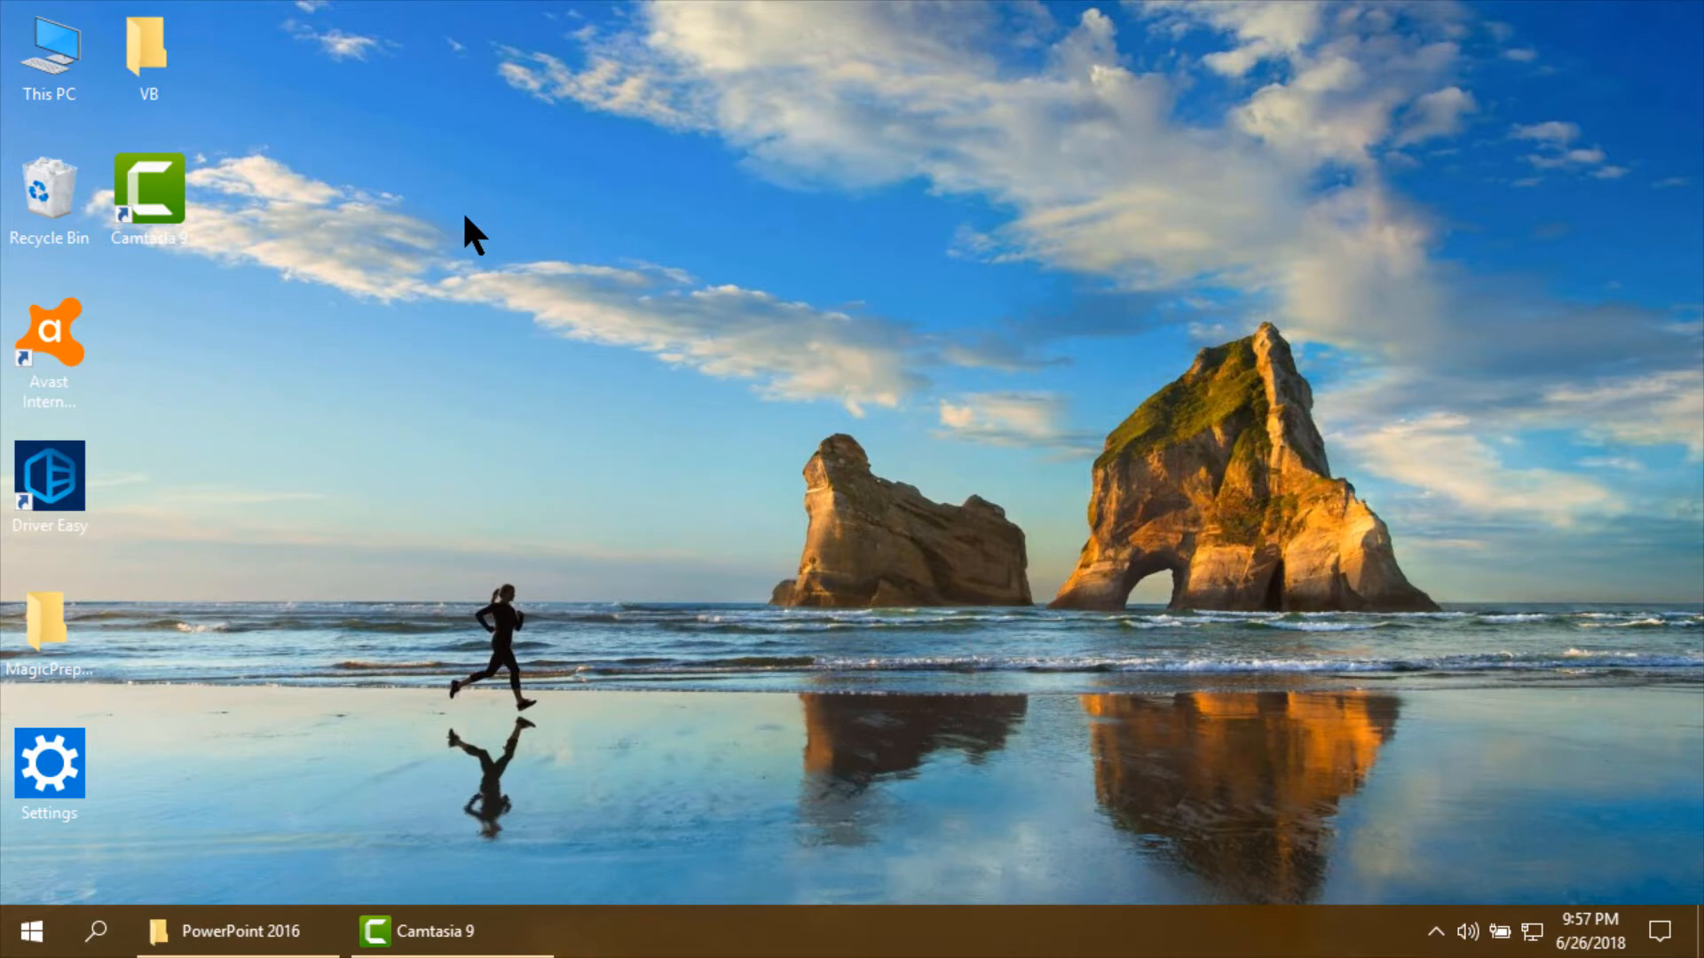
Search Windows for 'powe' and launch PowerPoint 2016 with a blank presentation.
click(96, 932)
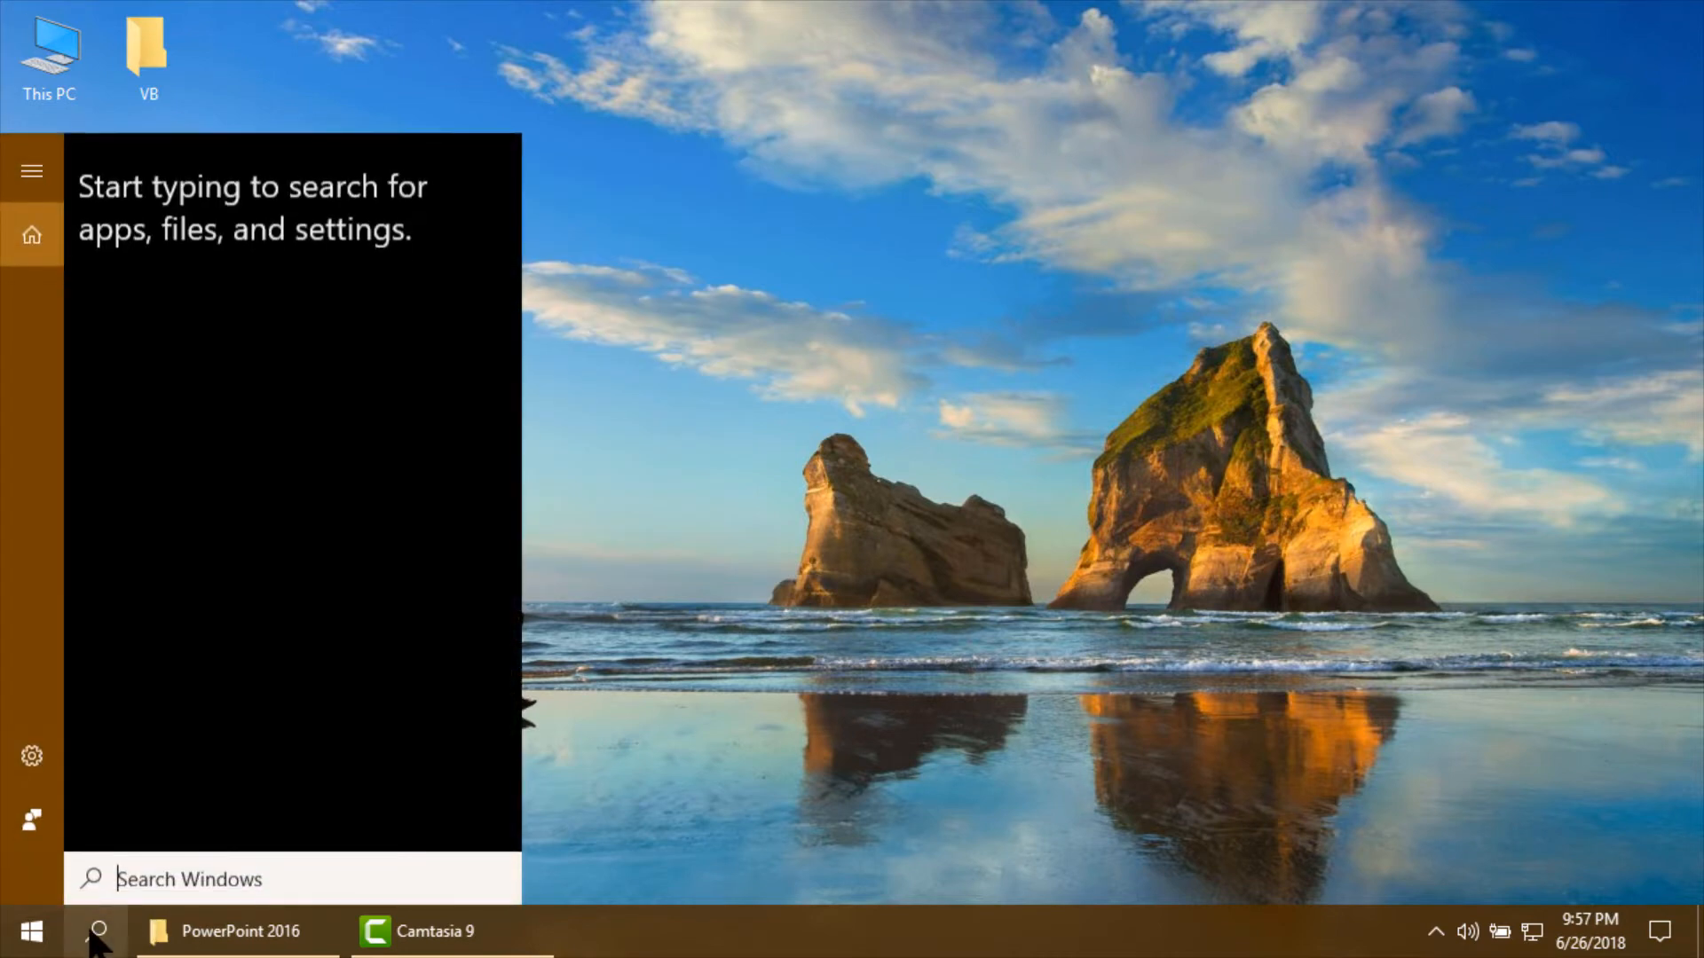
text(powe)
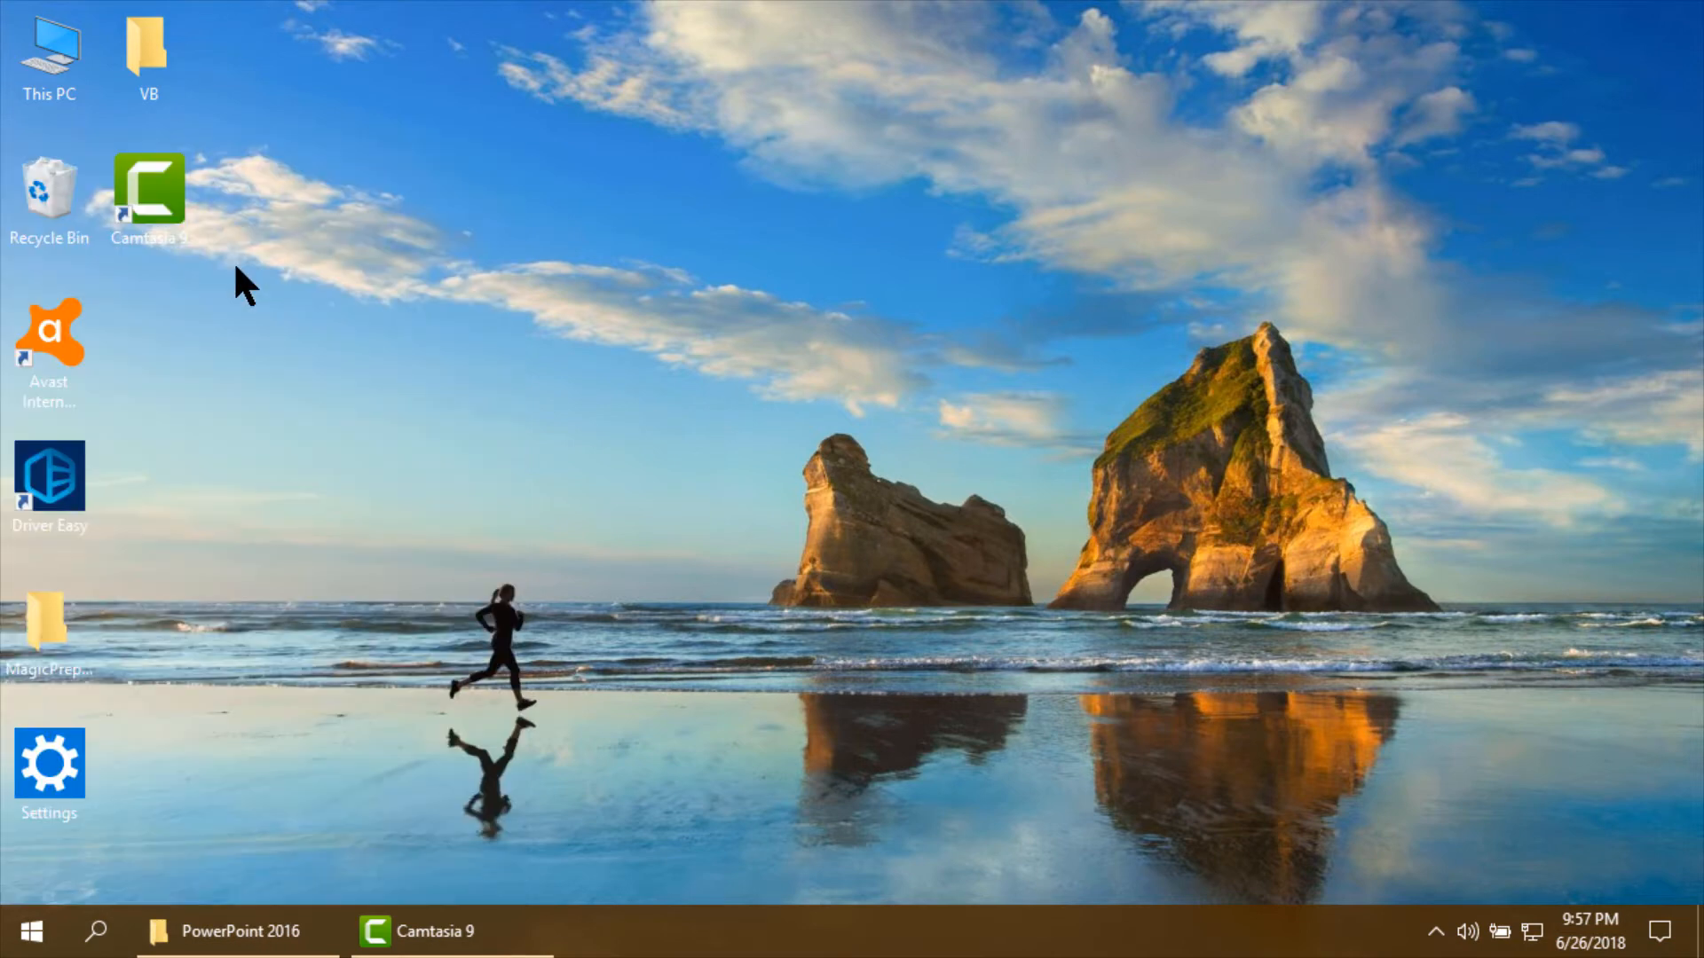
click(226, 932)
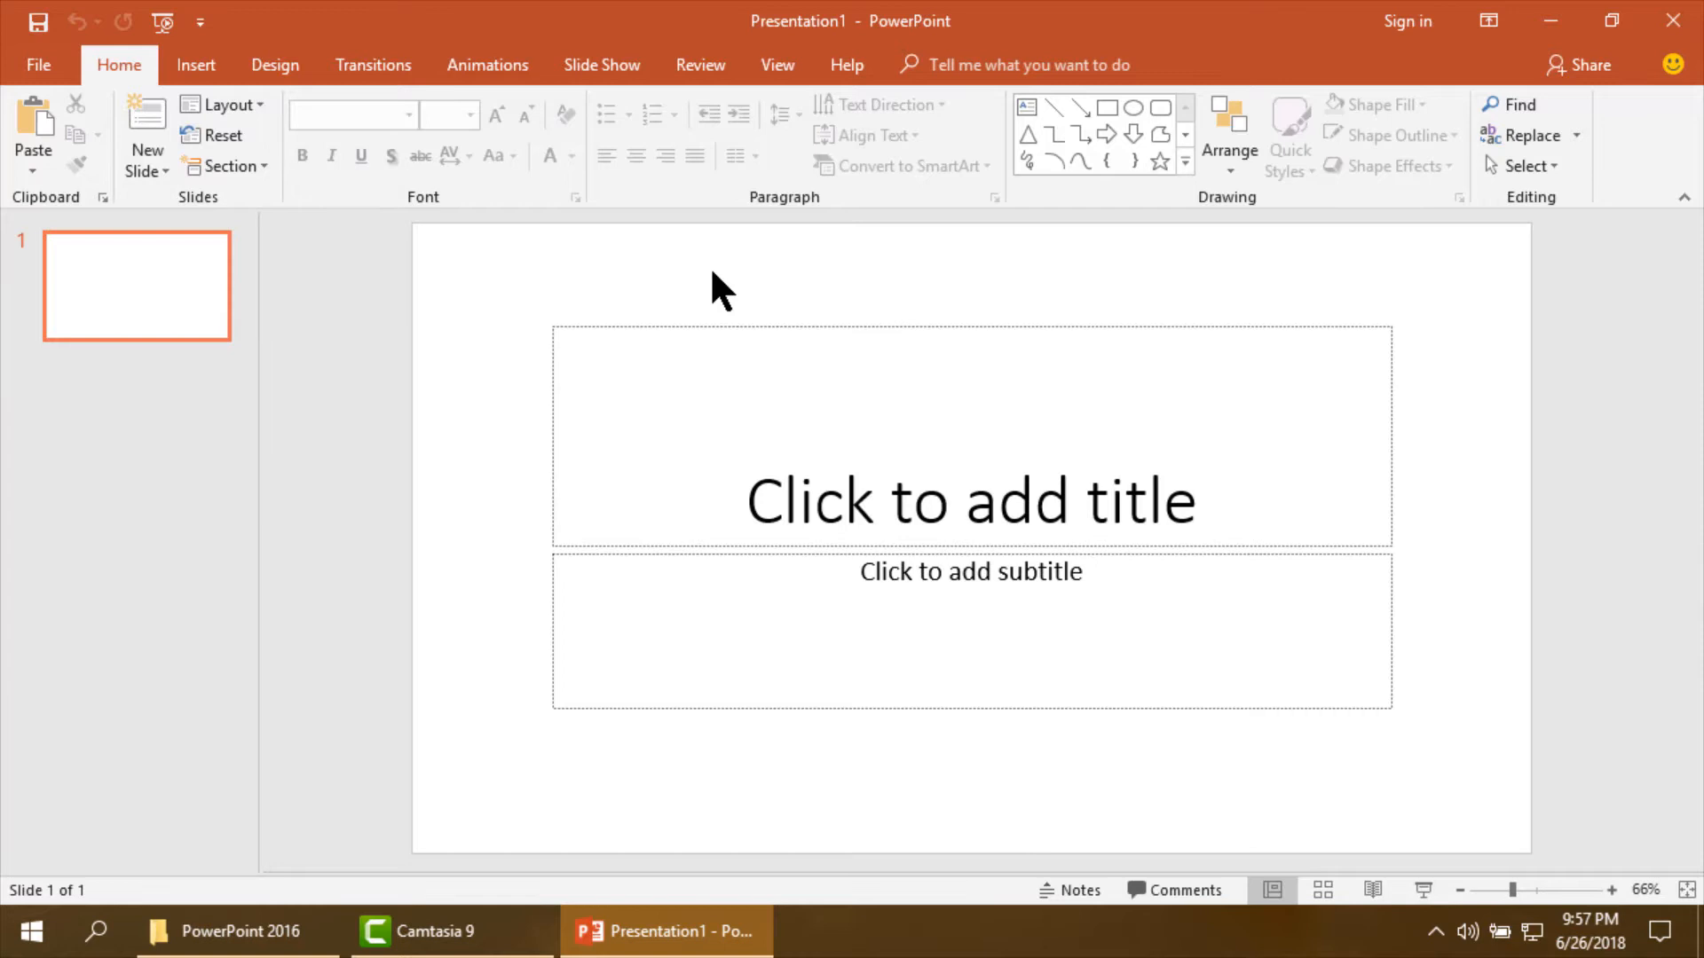
Enter the bold title 'Animation of Cloud' and delete the empty subtitle placeholder.
text(Animation of)
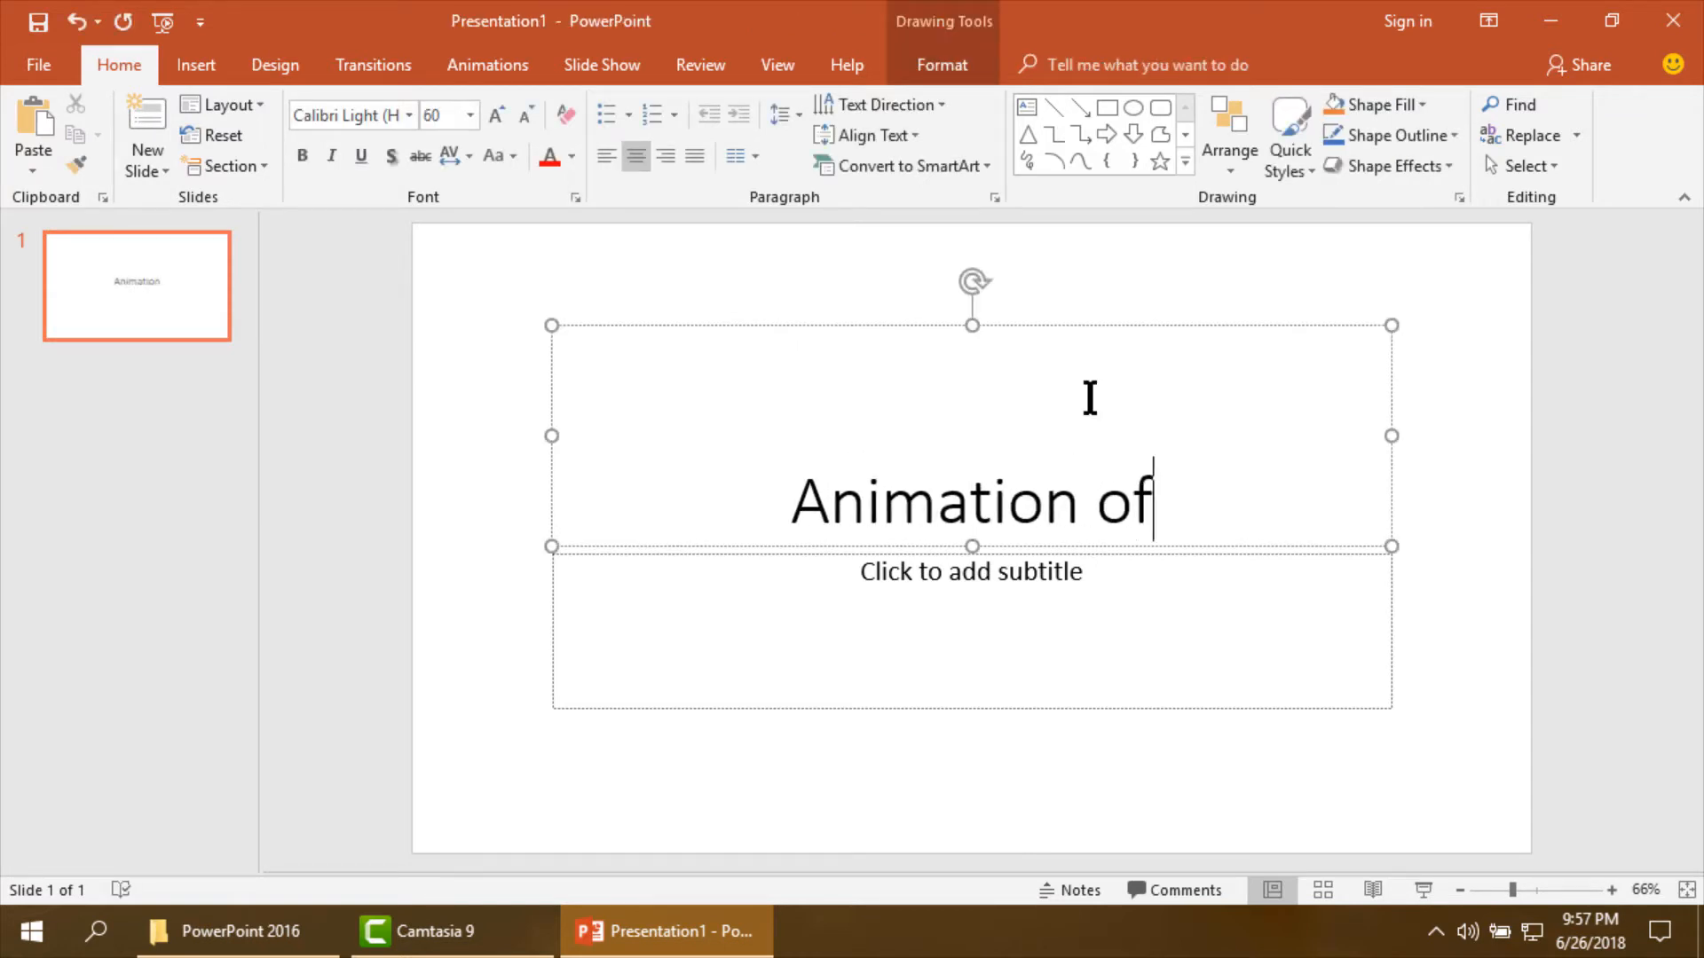
text(Cloud)
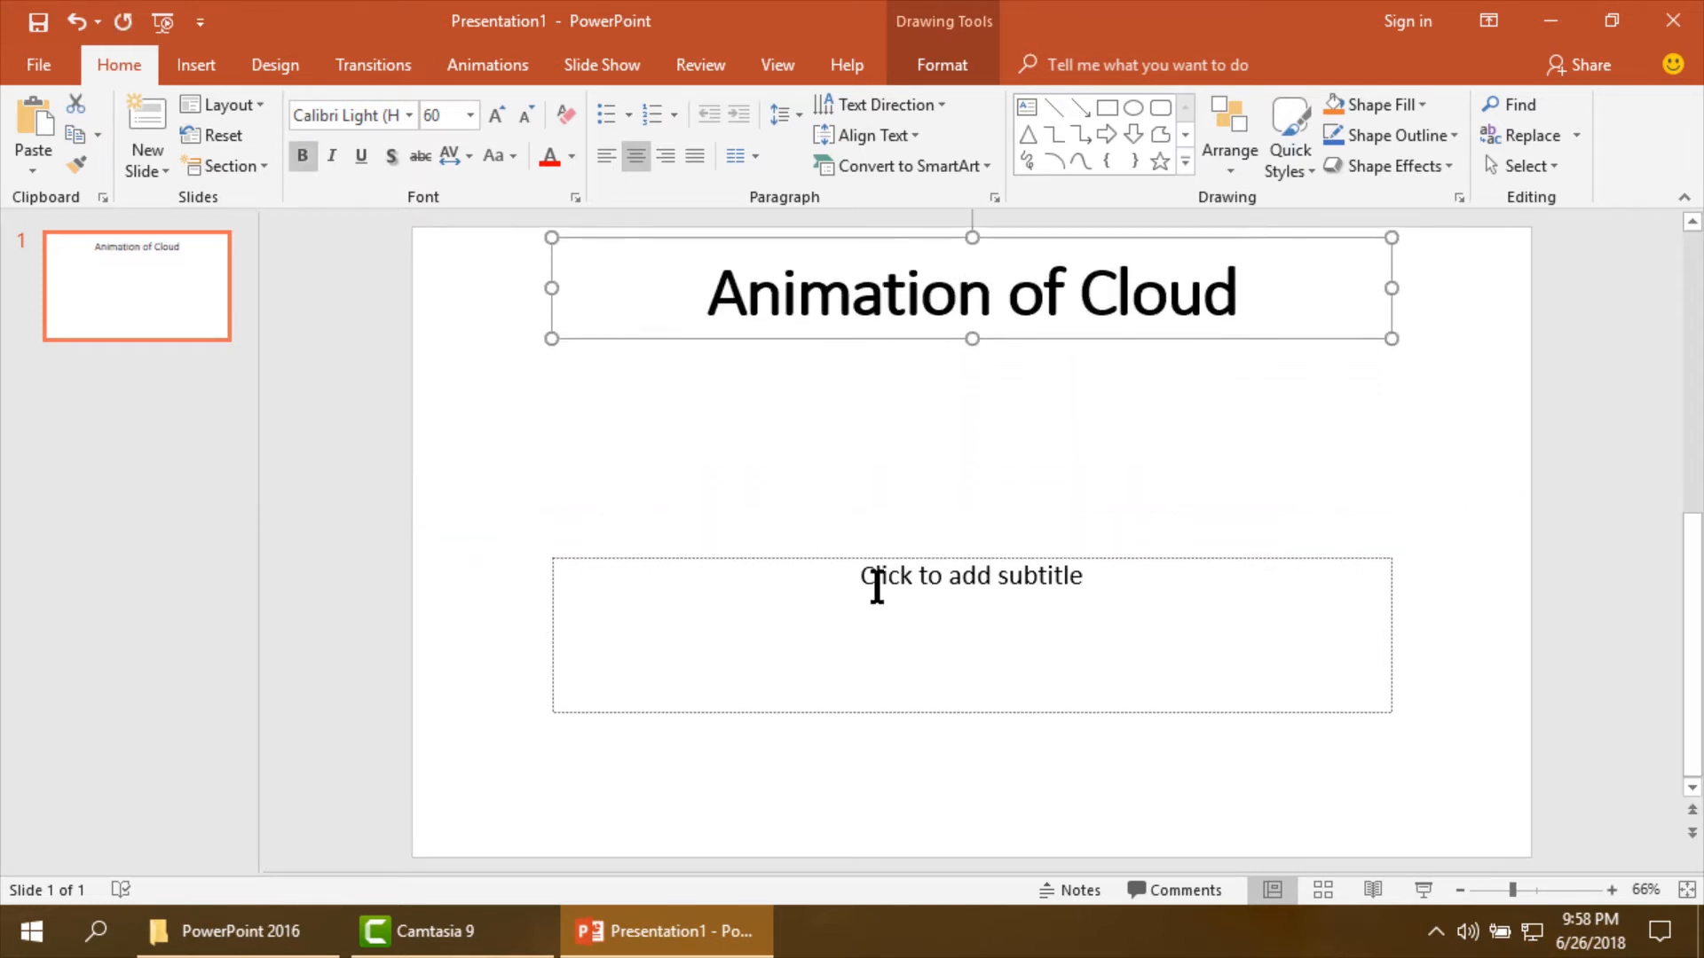
click(772, 293)
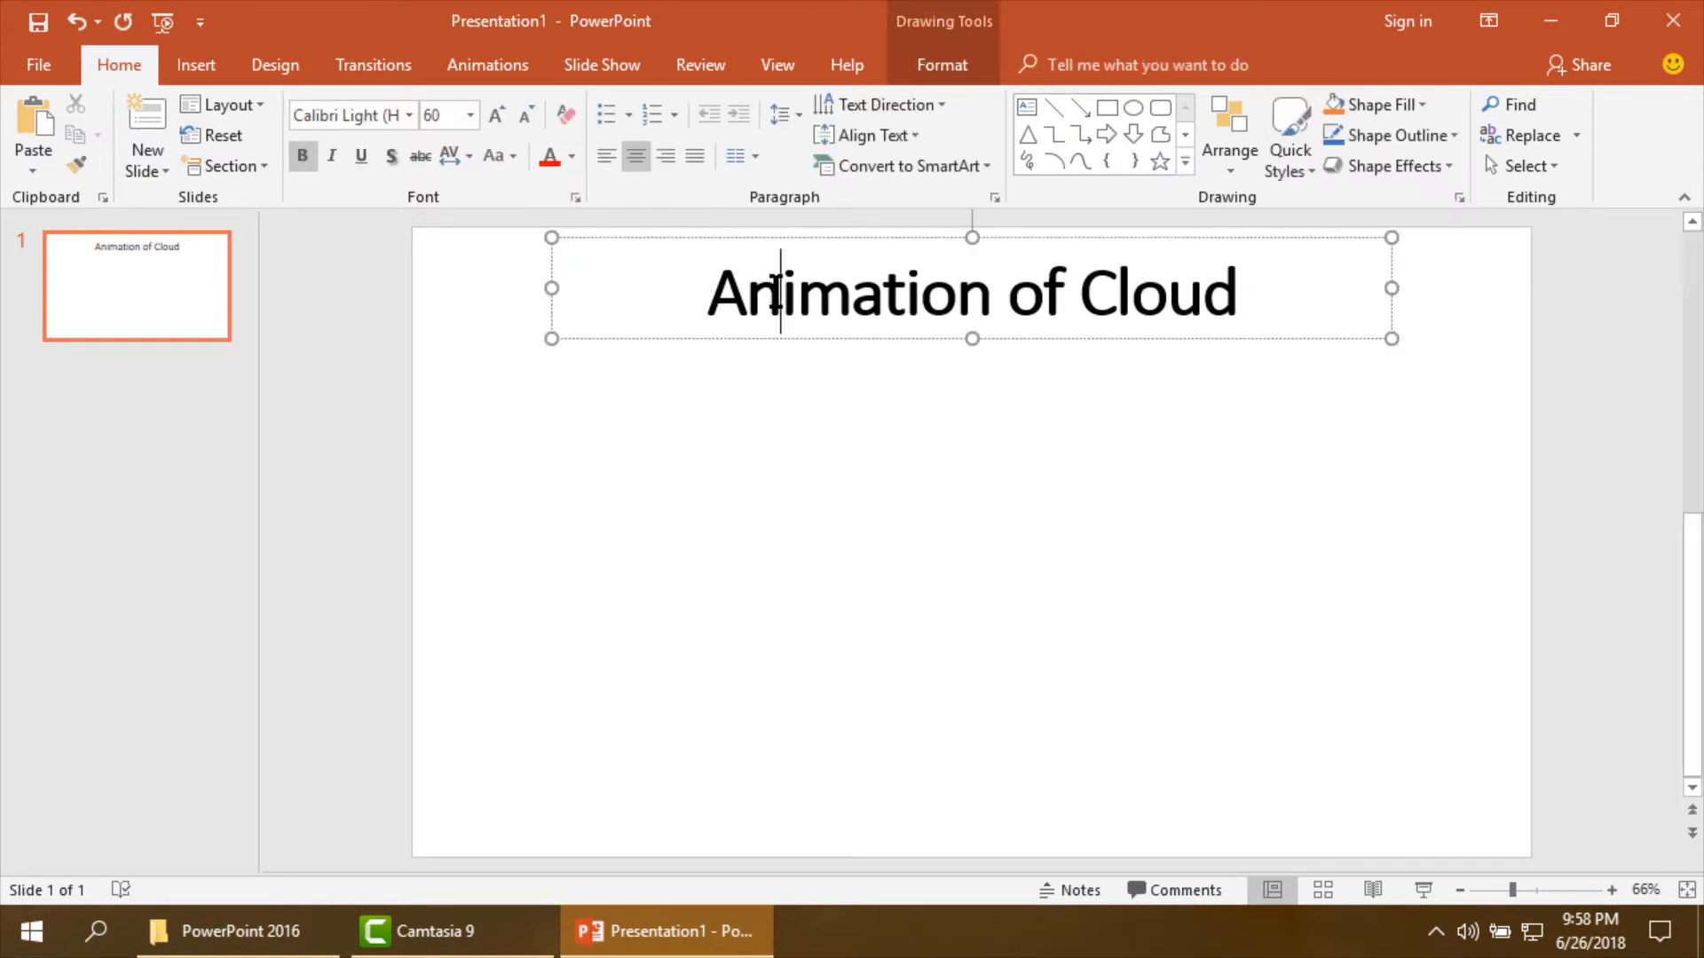
Show the Animation Pane and give the title a Bounce entrance.
click(486, 66)
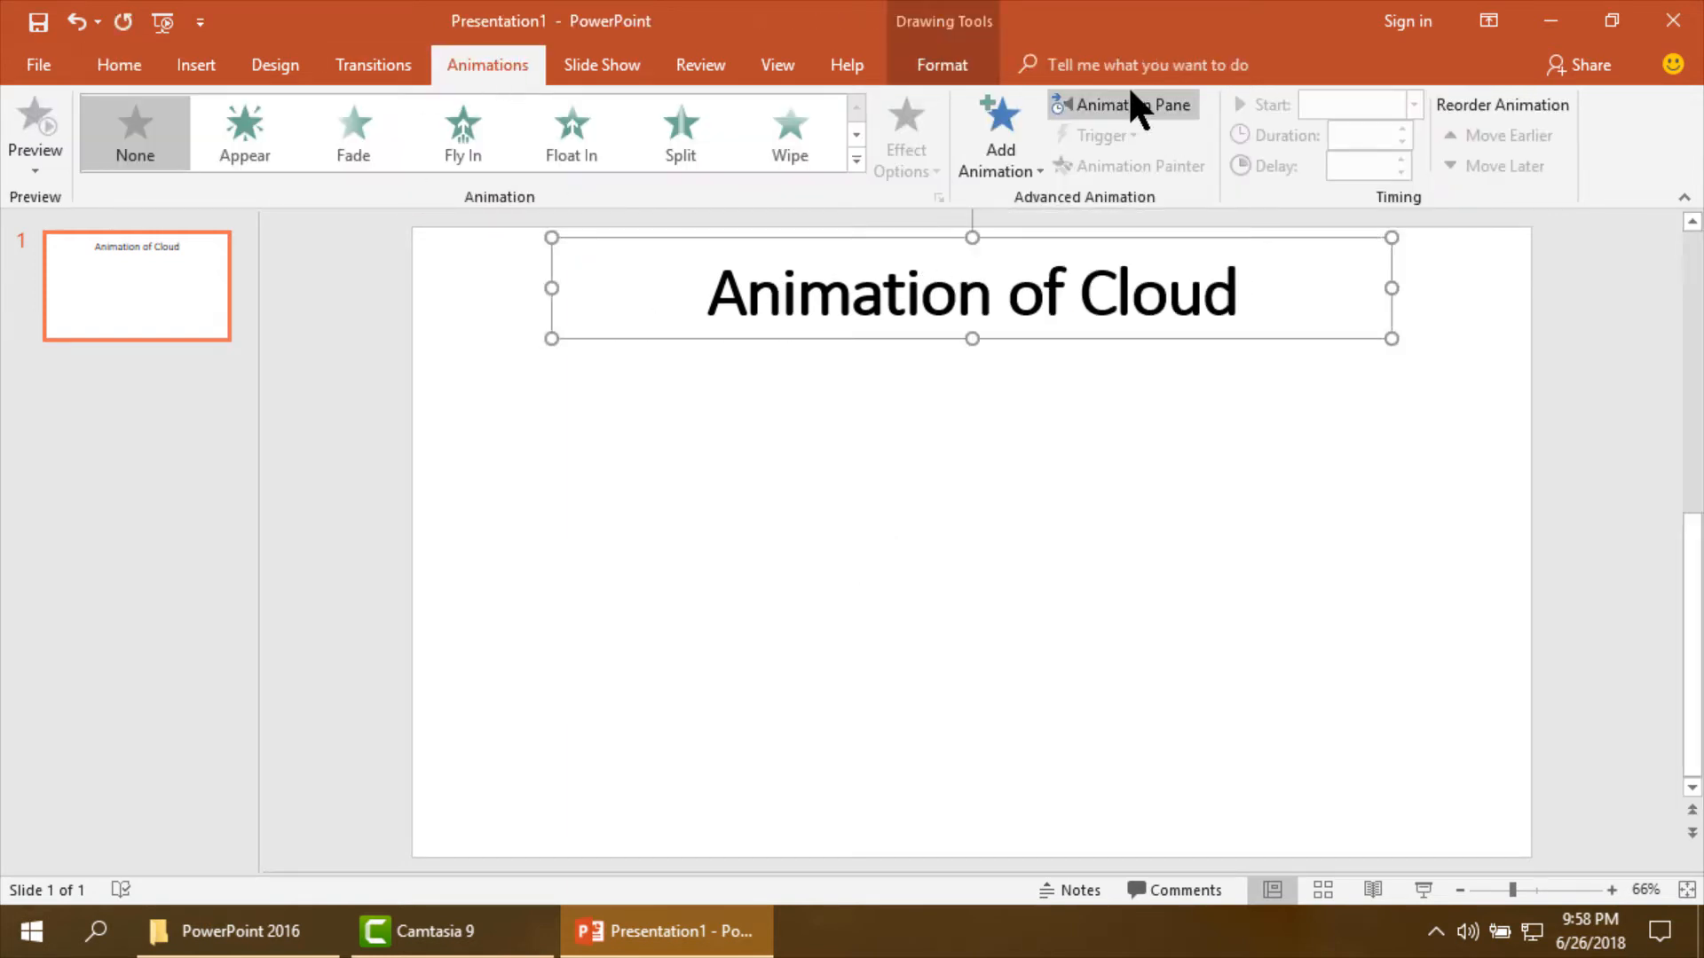
click(1125, 105)
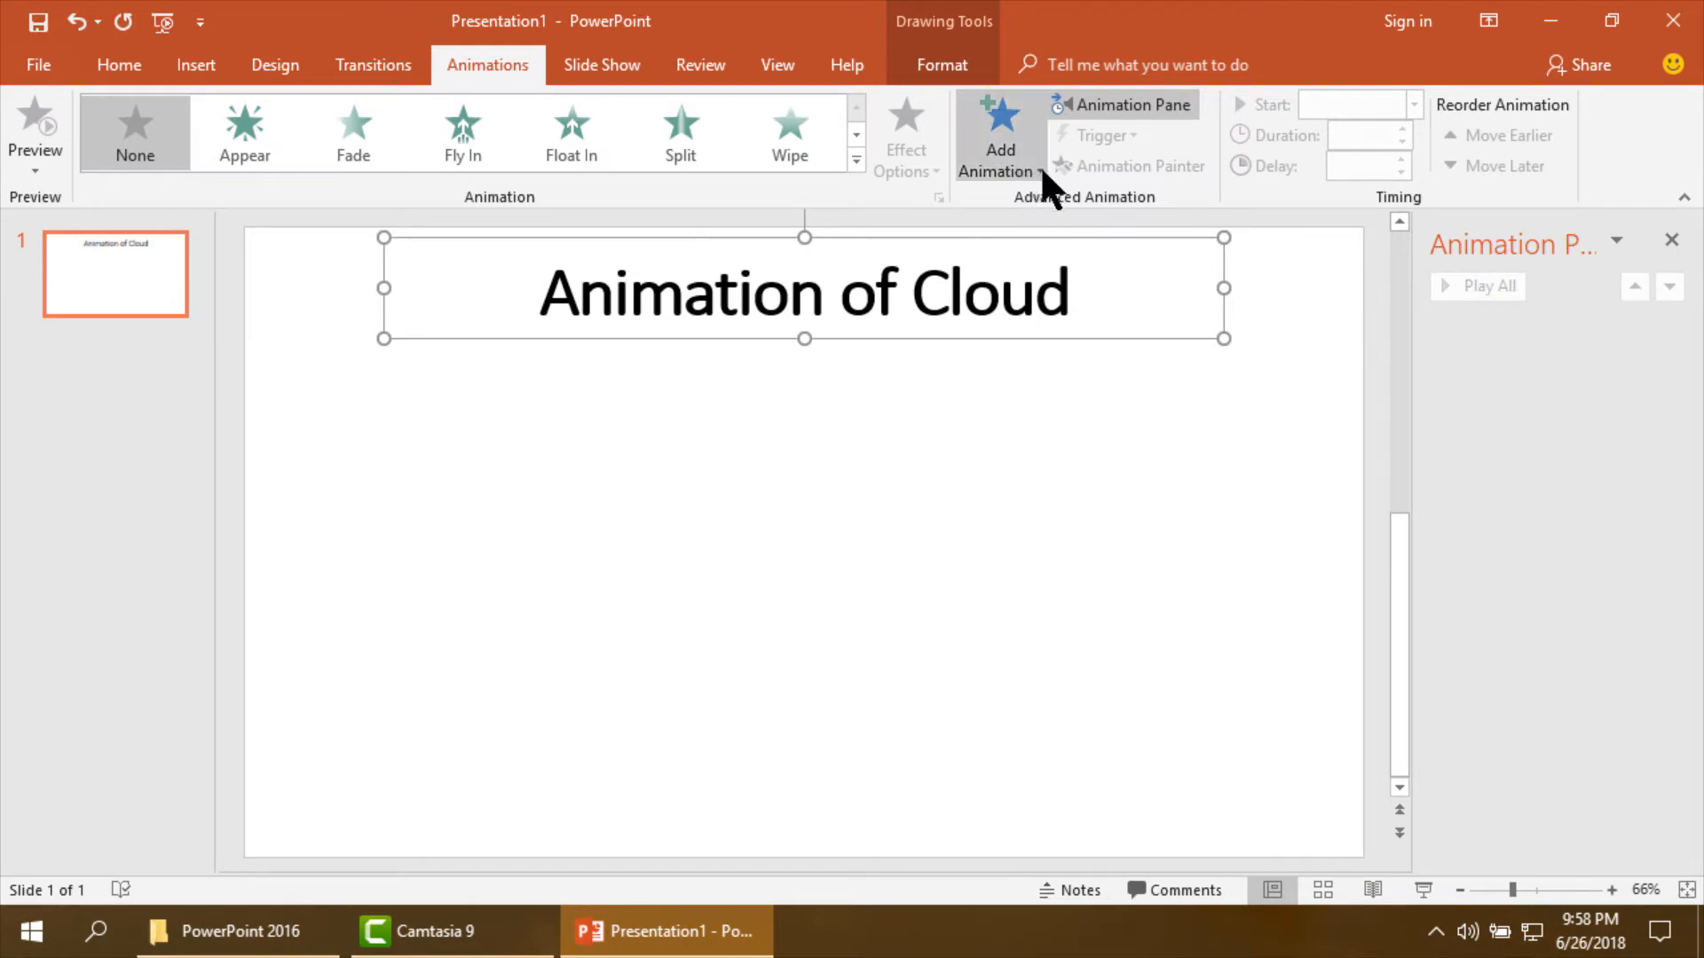
click(994, 139)
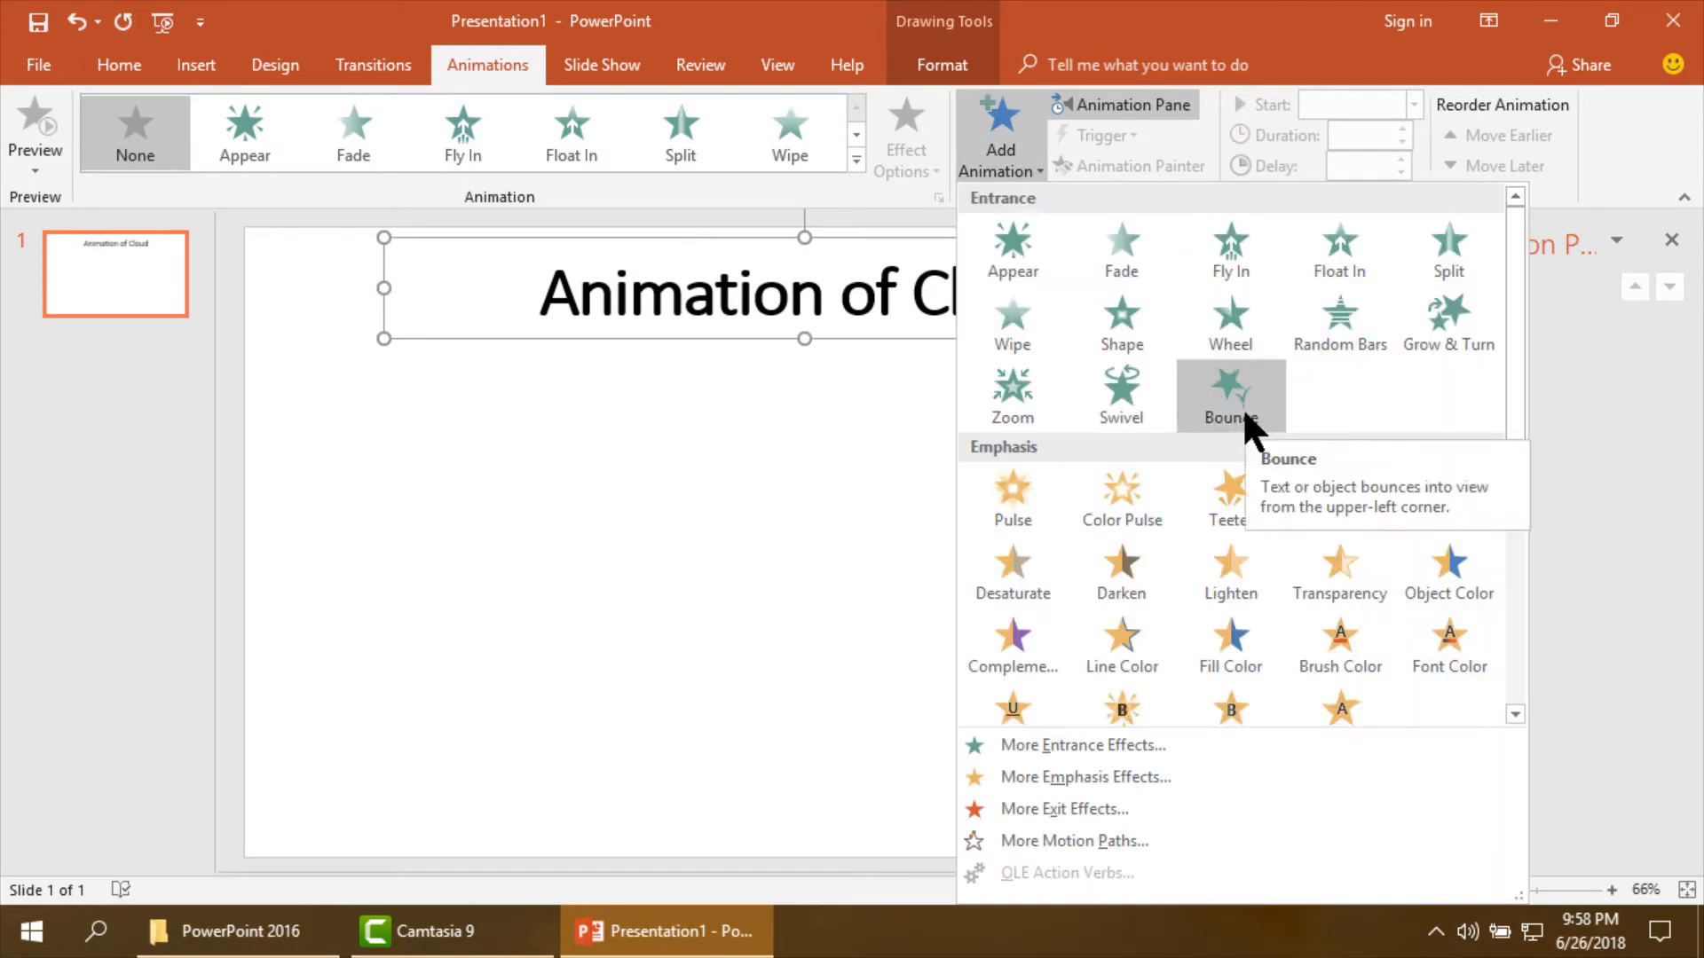
click(1228, 395)
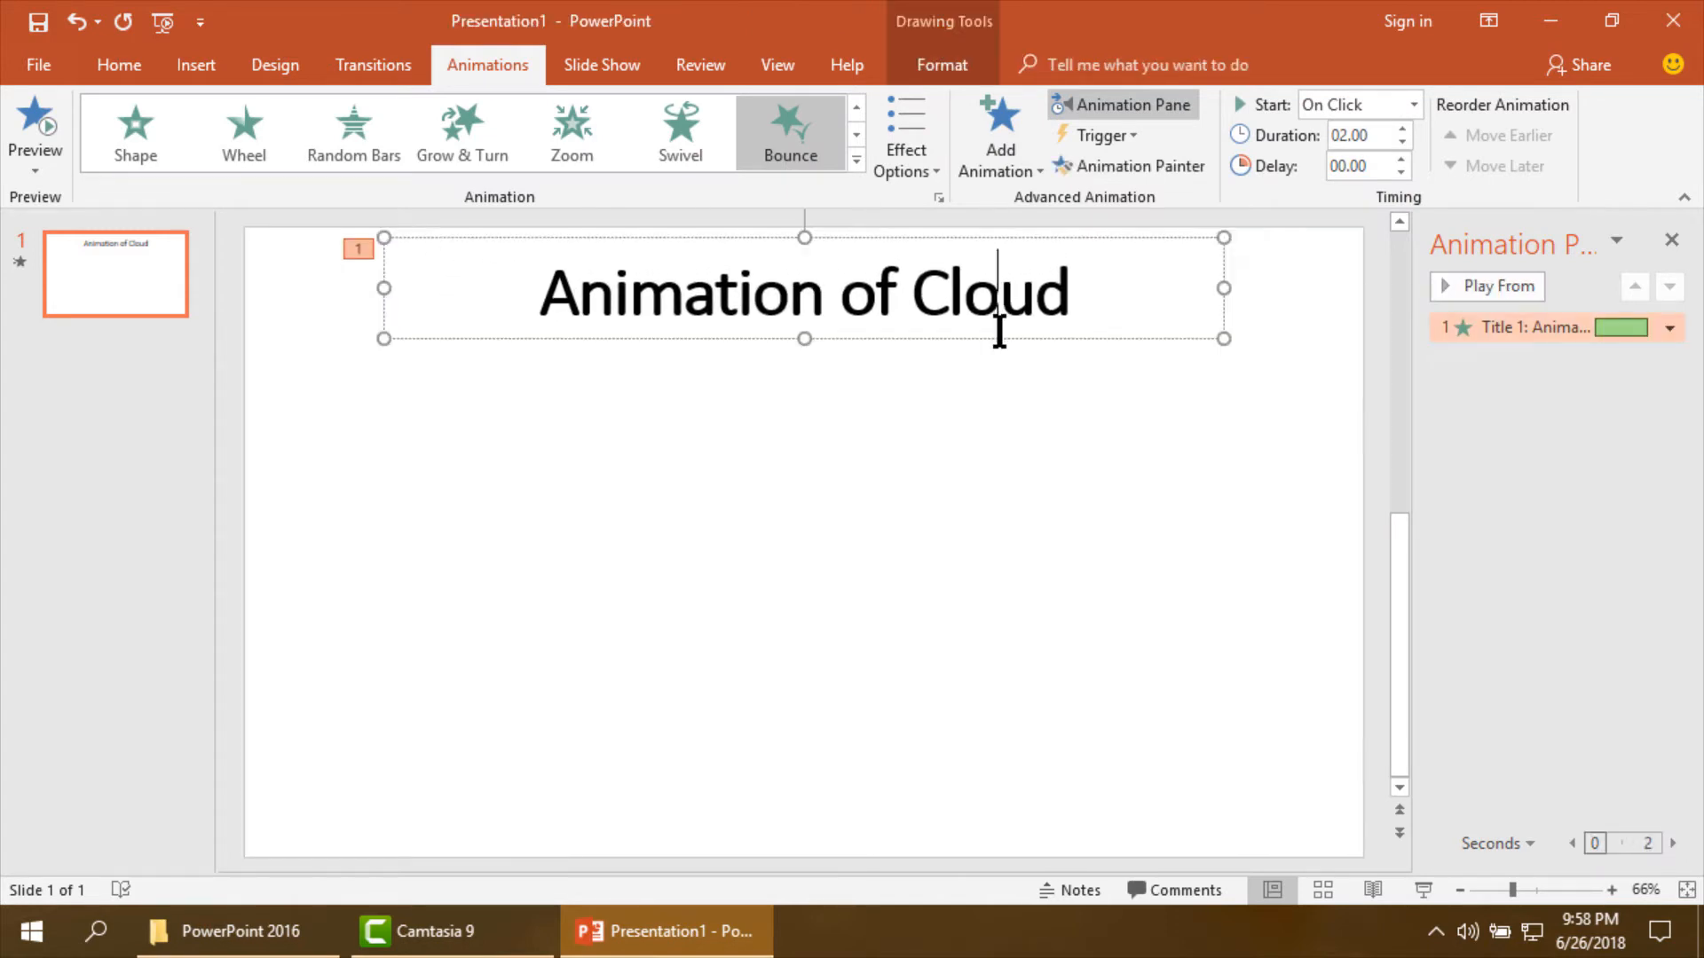
Add a Wave emphasis to the title that starts after the bounce.
click(996, 137)
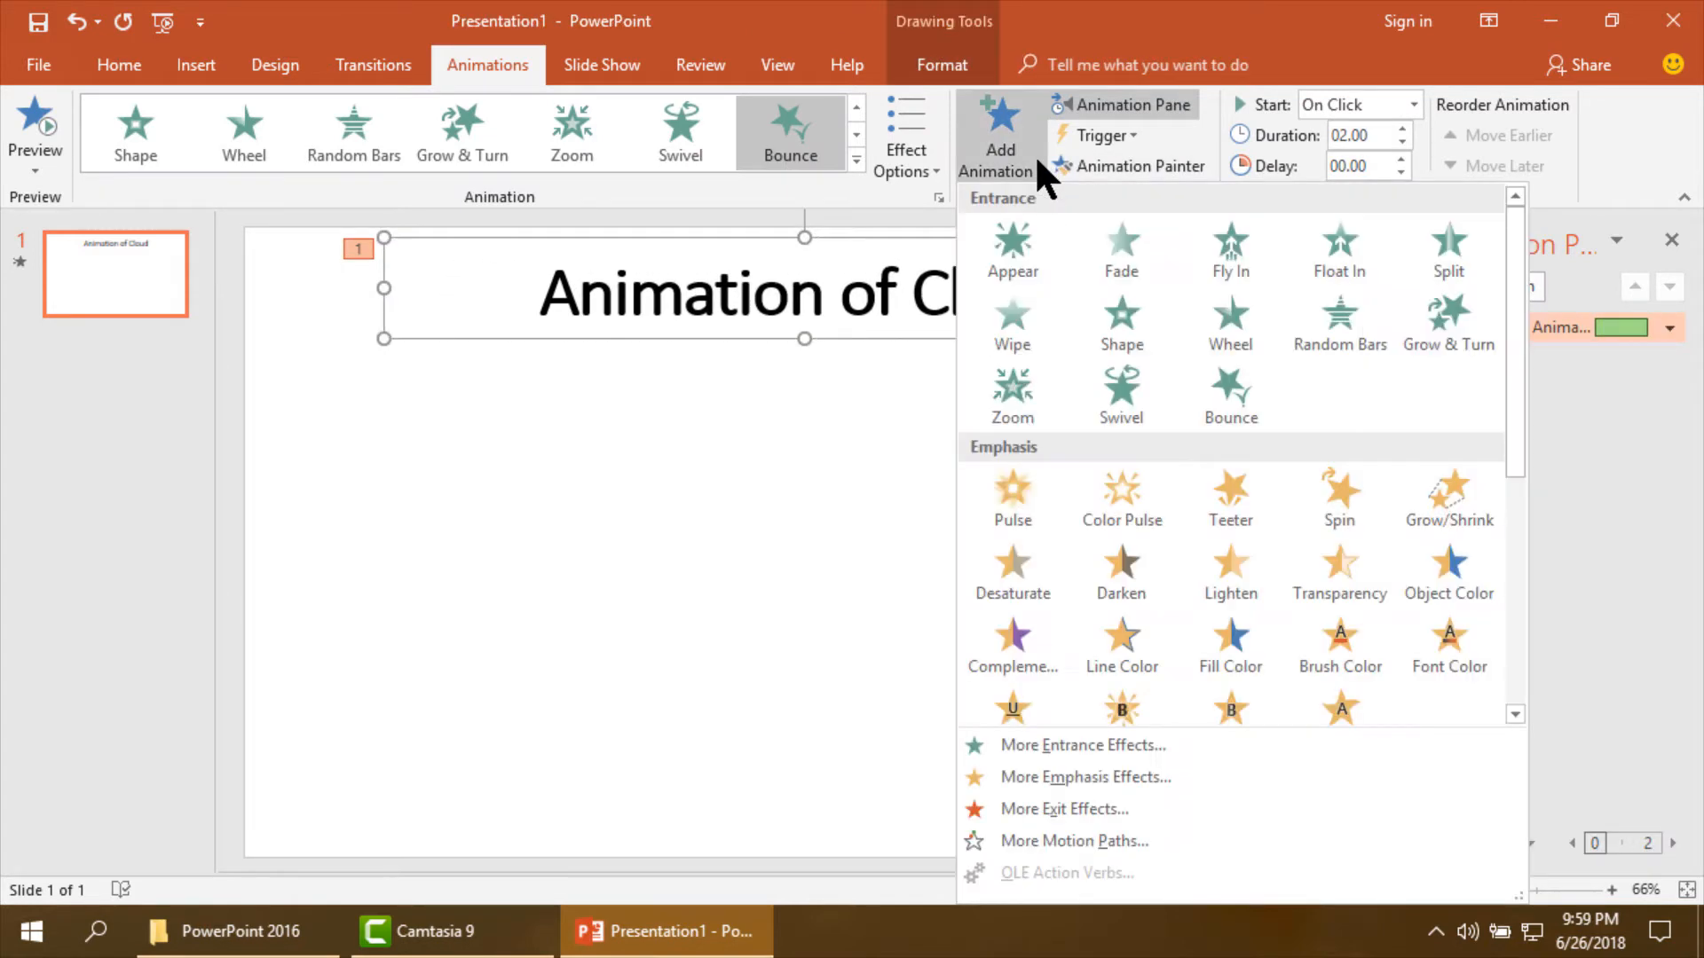
scroll(down, 3)
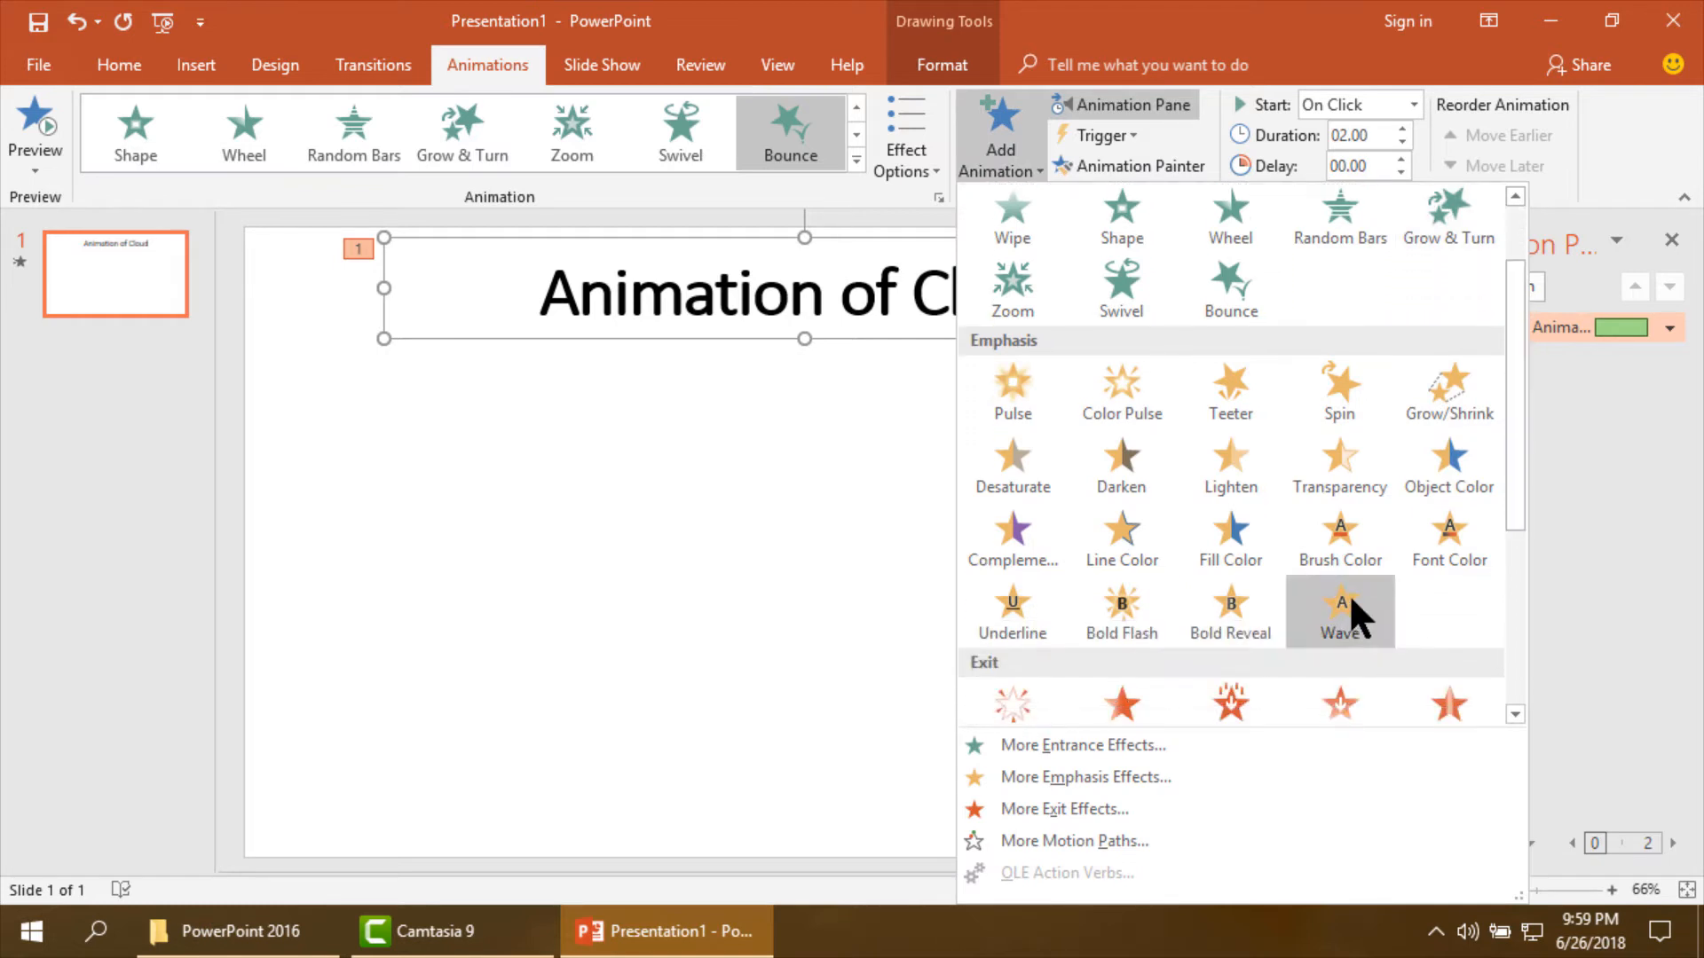
click(1338, 612)
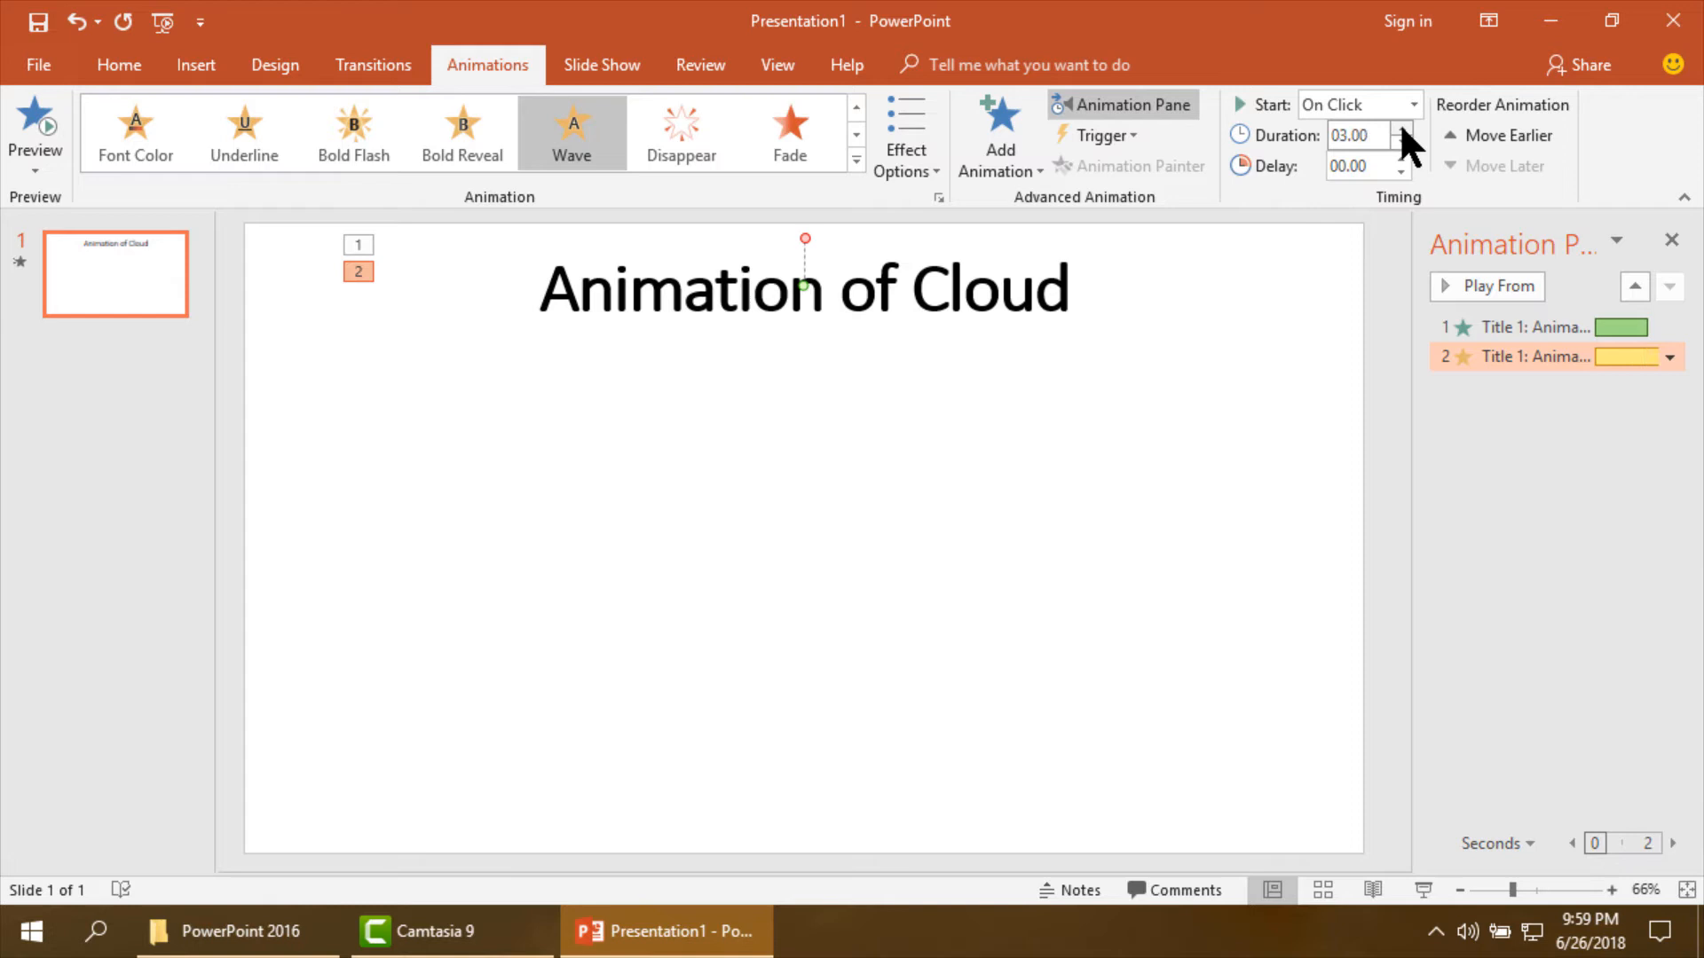
click(1413, 105)
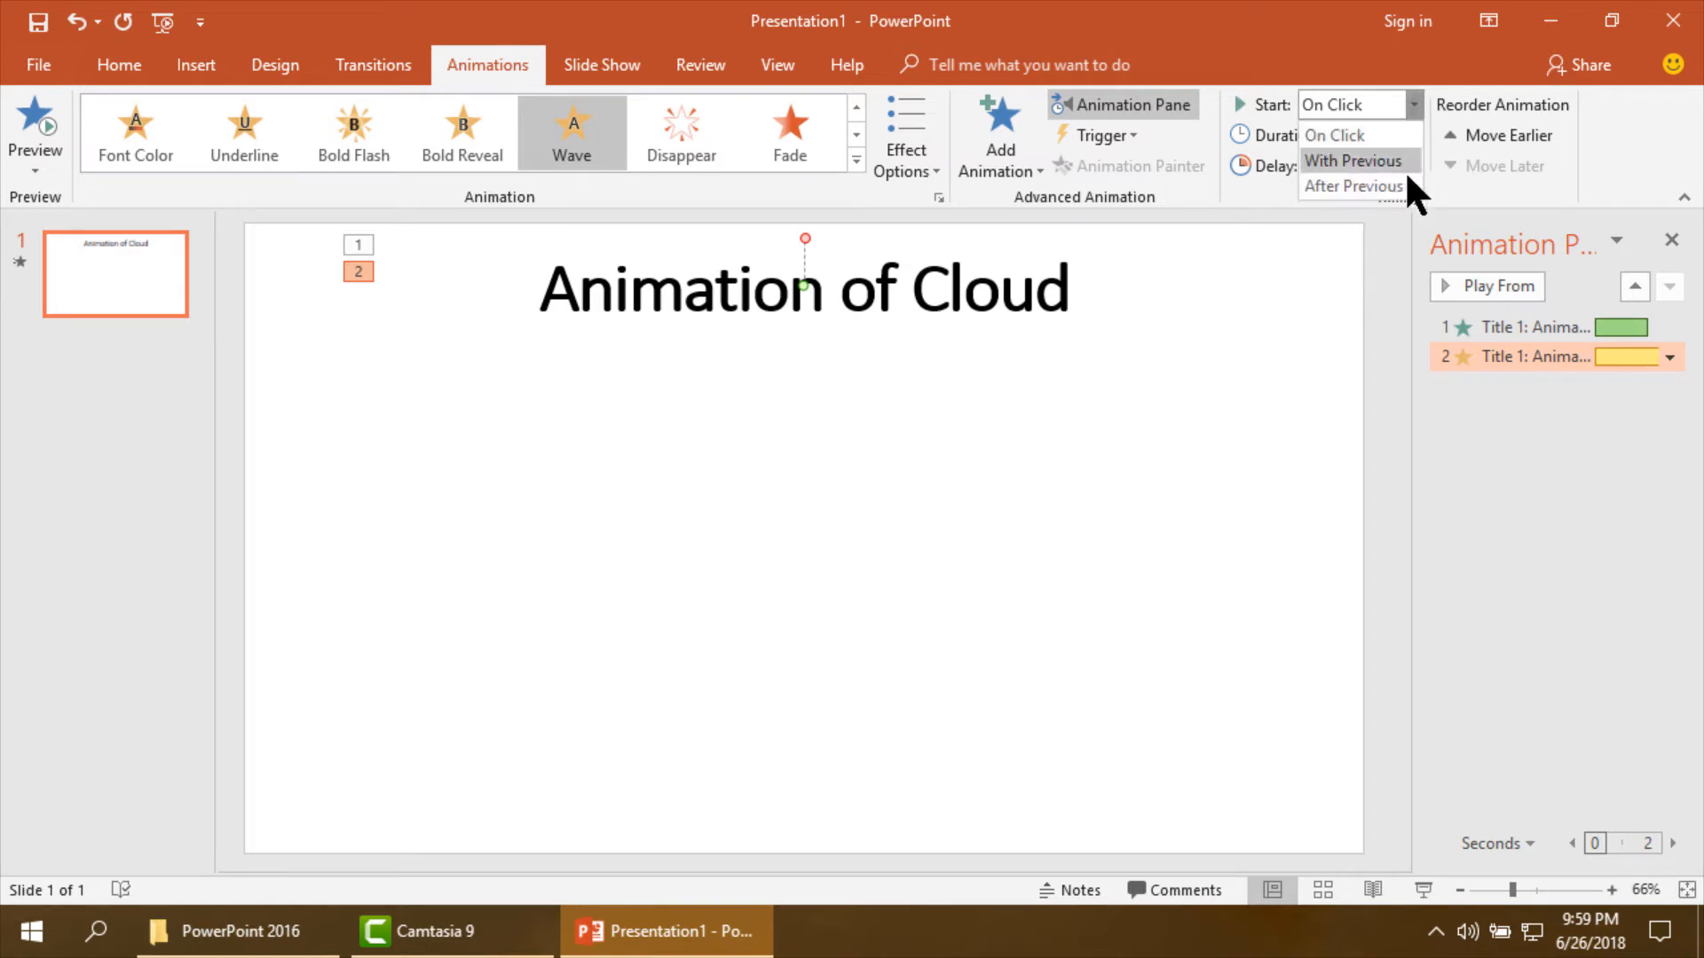
click(1352, 187)
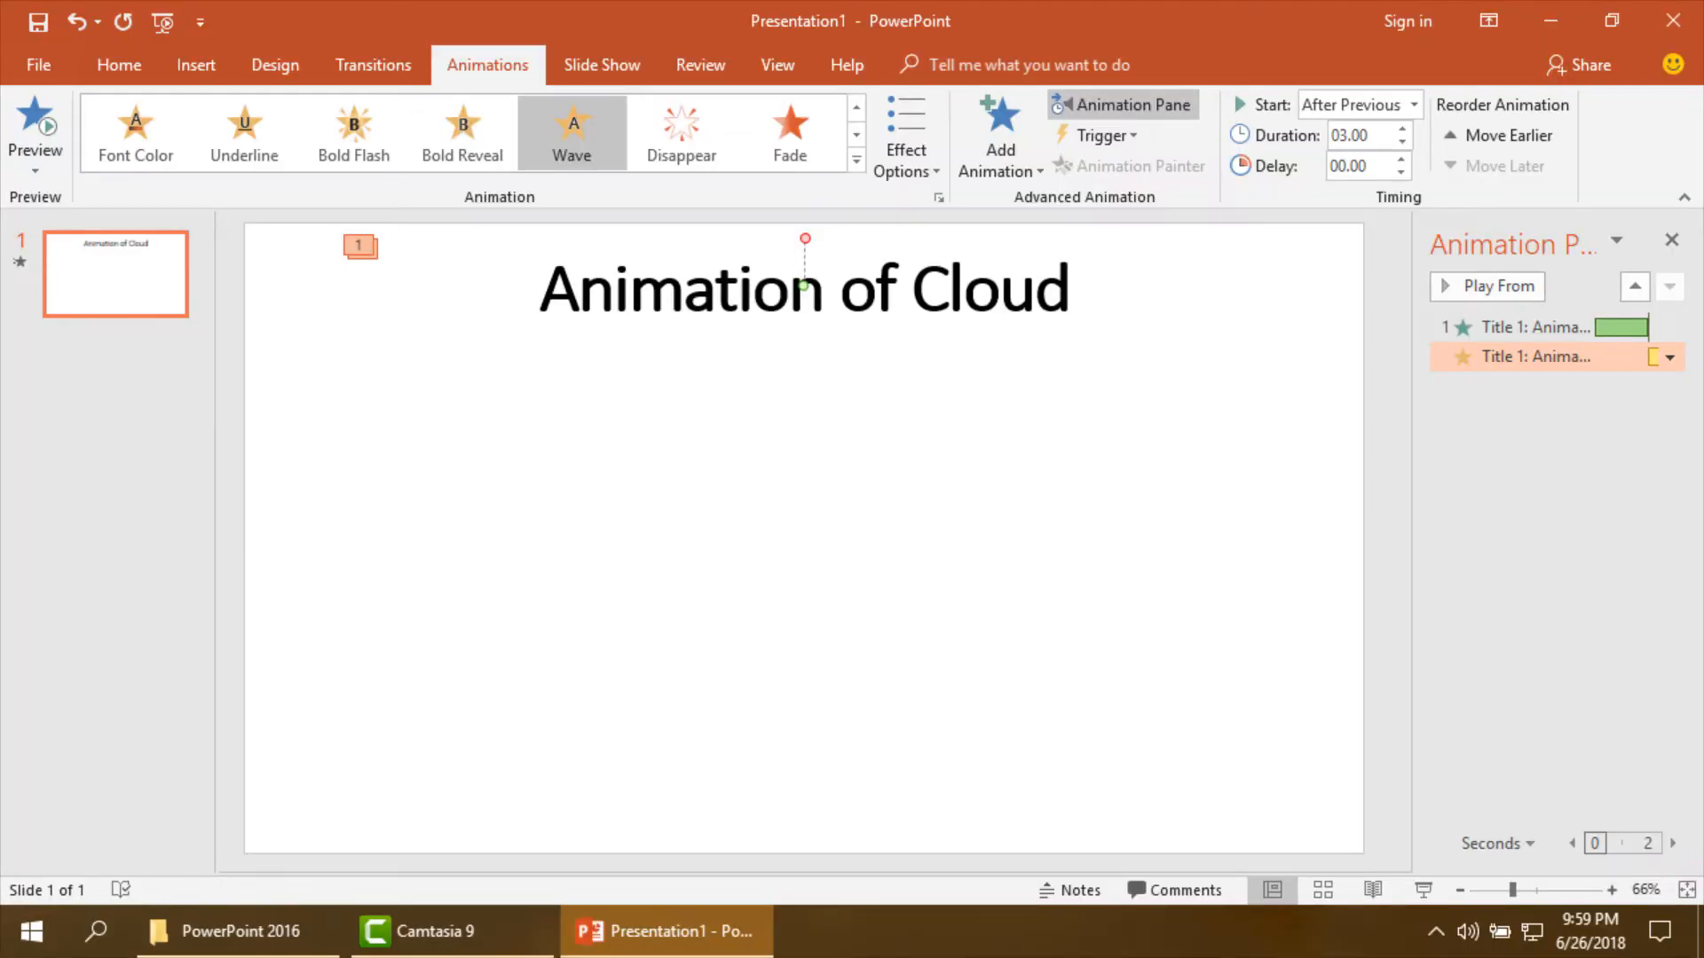
Set the Wave effect's Repeat in its Timing options and preview the title waving.
click(1670, 357)
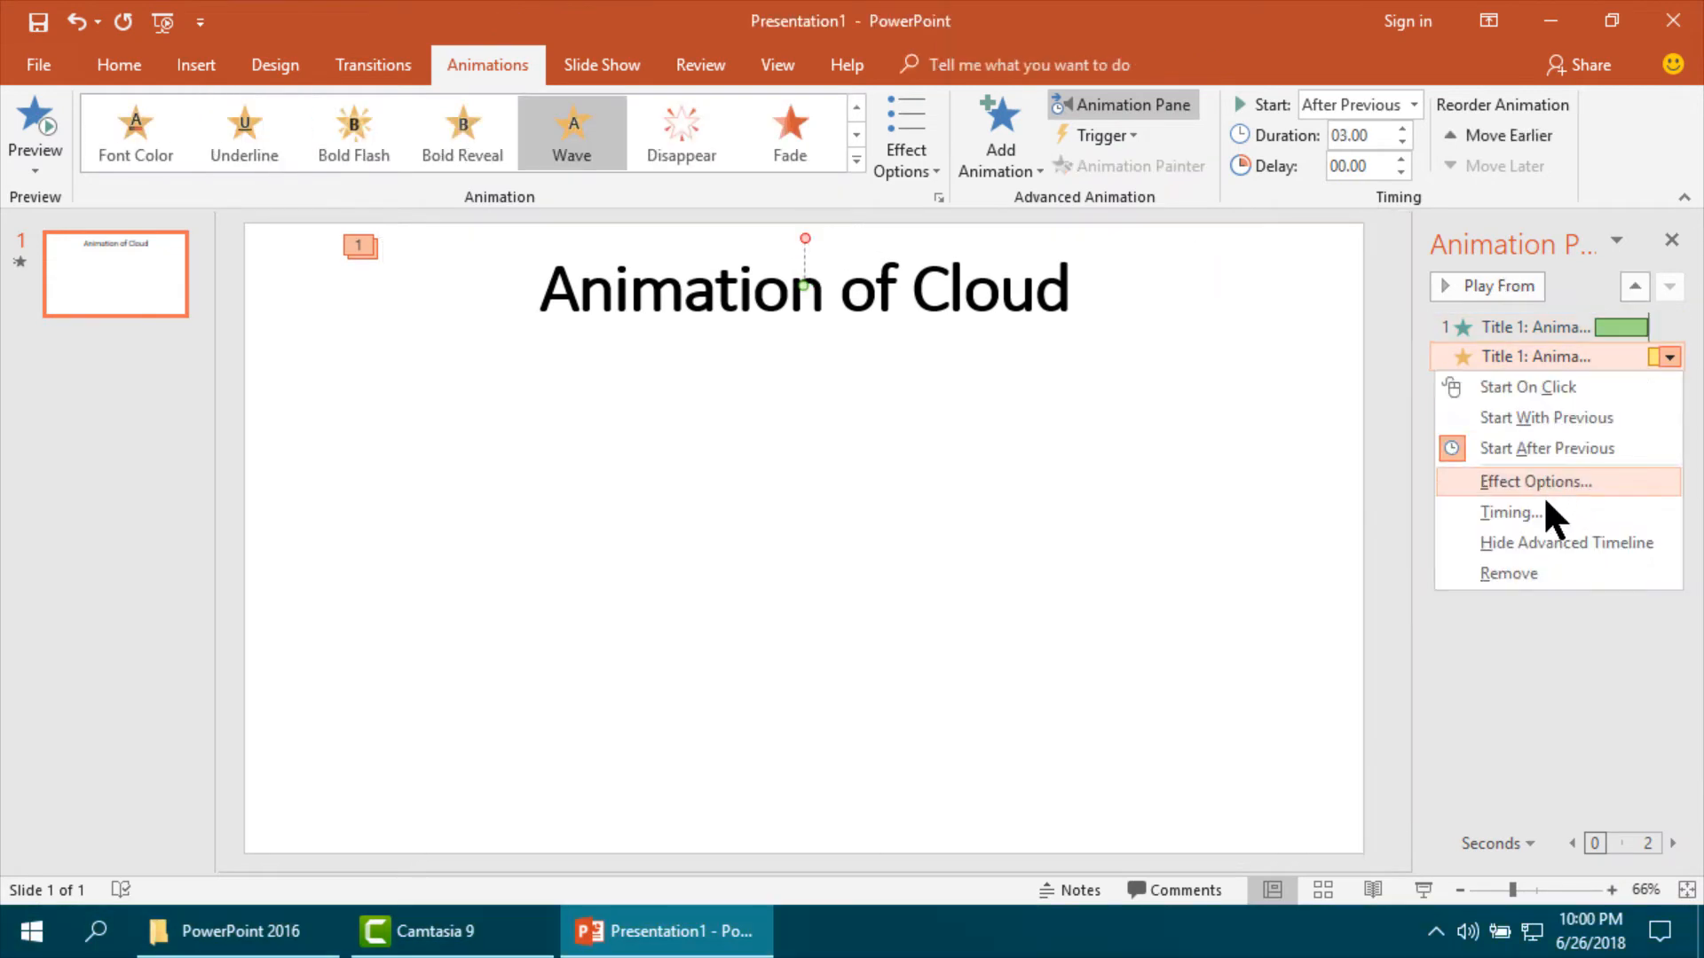
click(1509, 511)
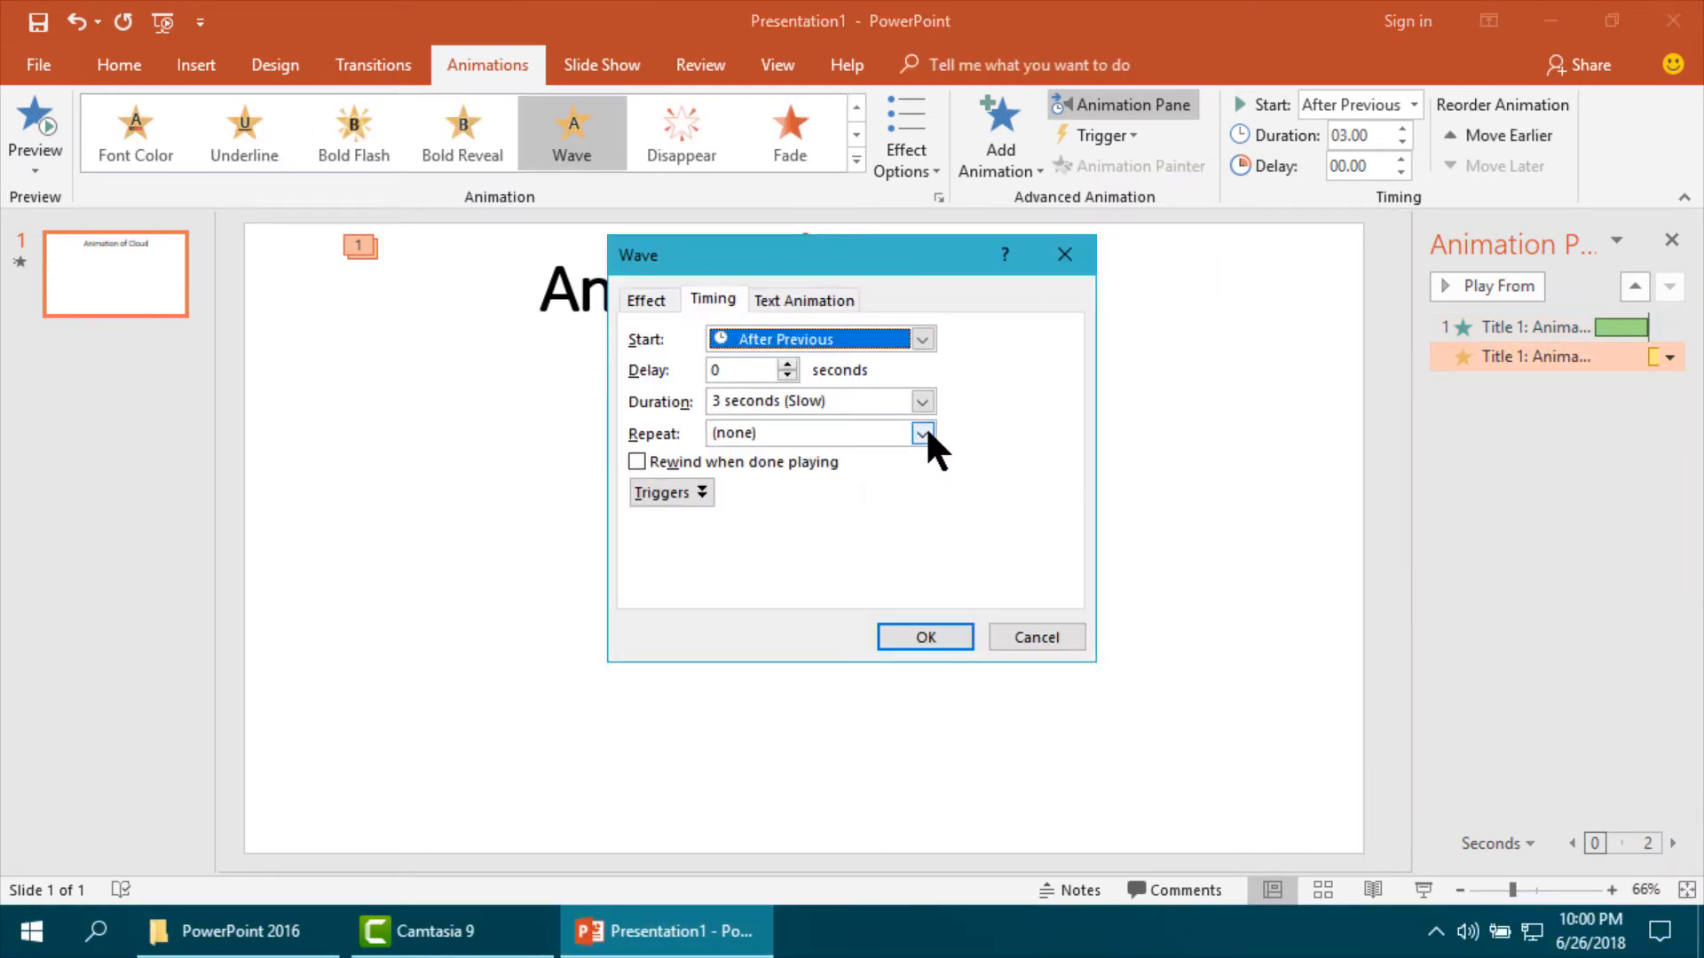
click(923, 433)
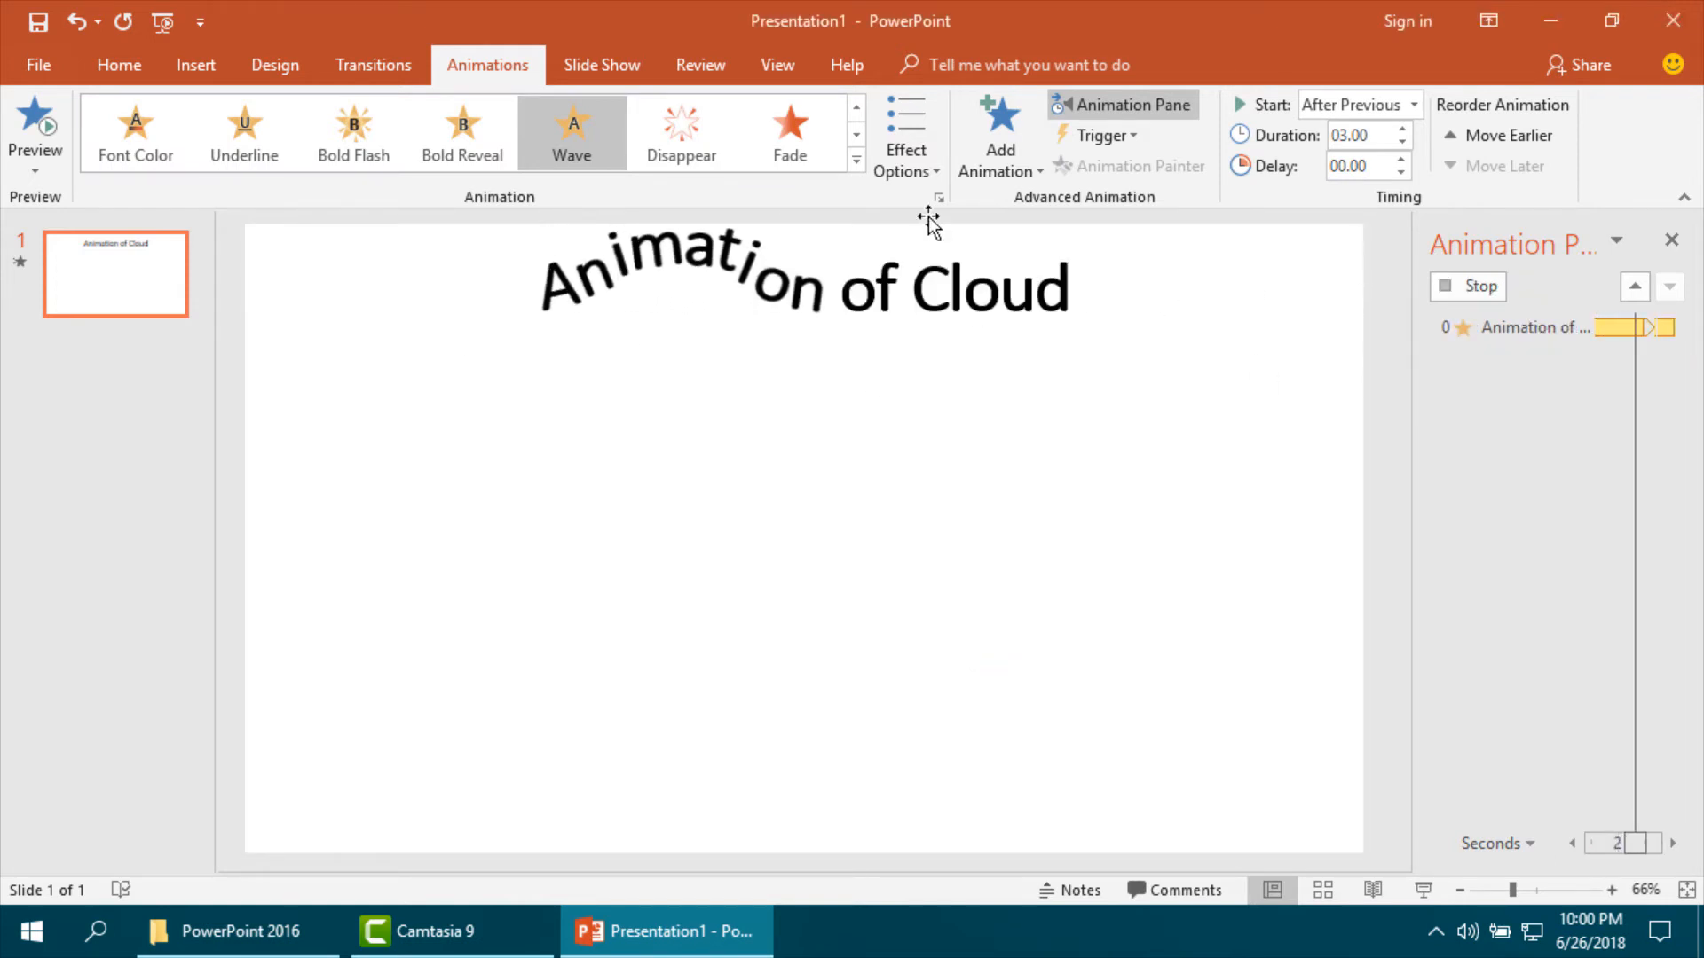
click(119, 66)
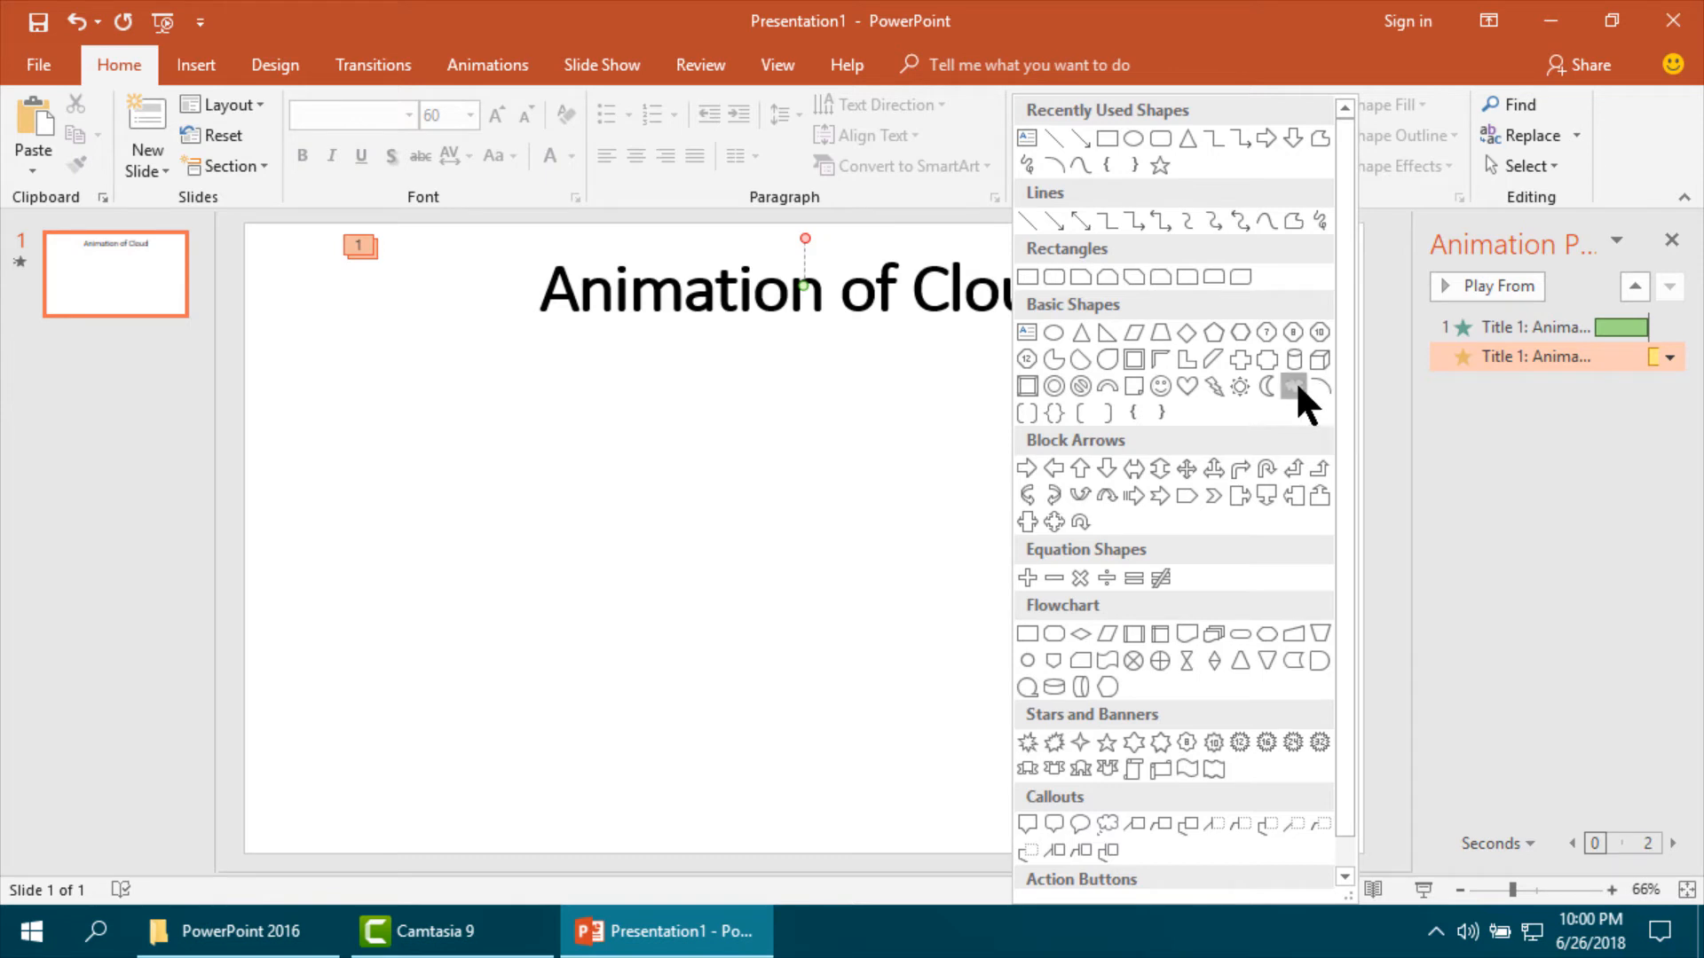
Draw a cloud with a gray gradient fill, placed partly past the slide's lower-left edge.
click(1292, 386)
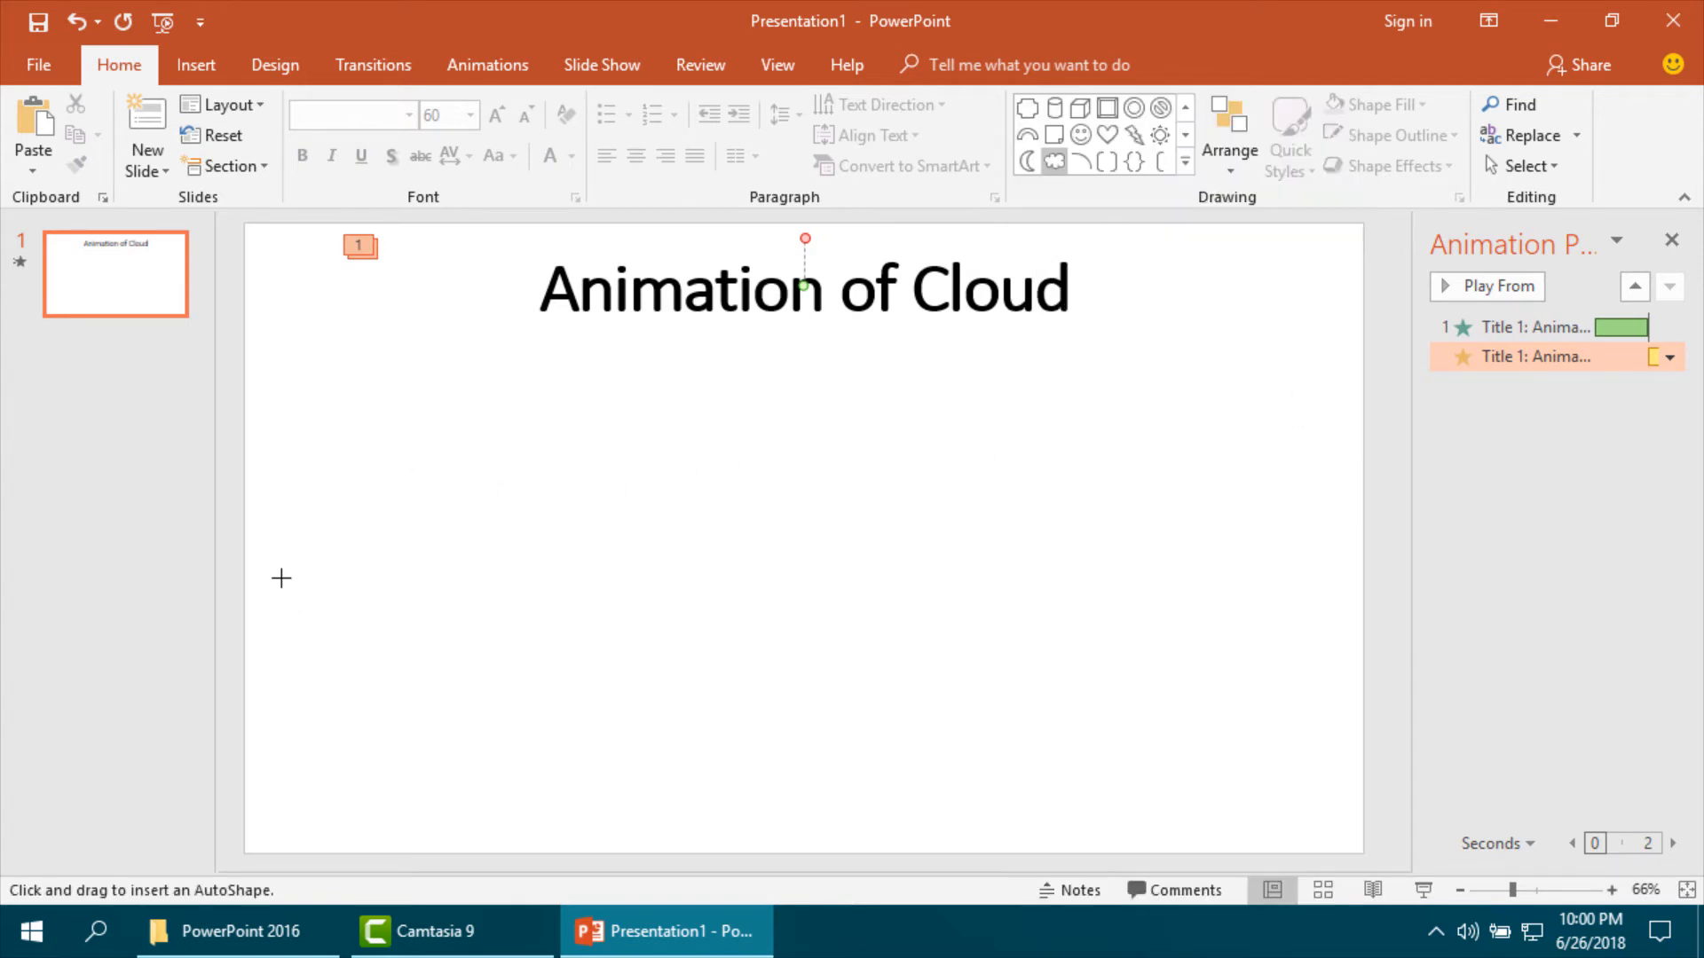
drag(277, 565, 522, 747)
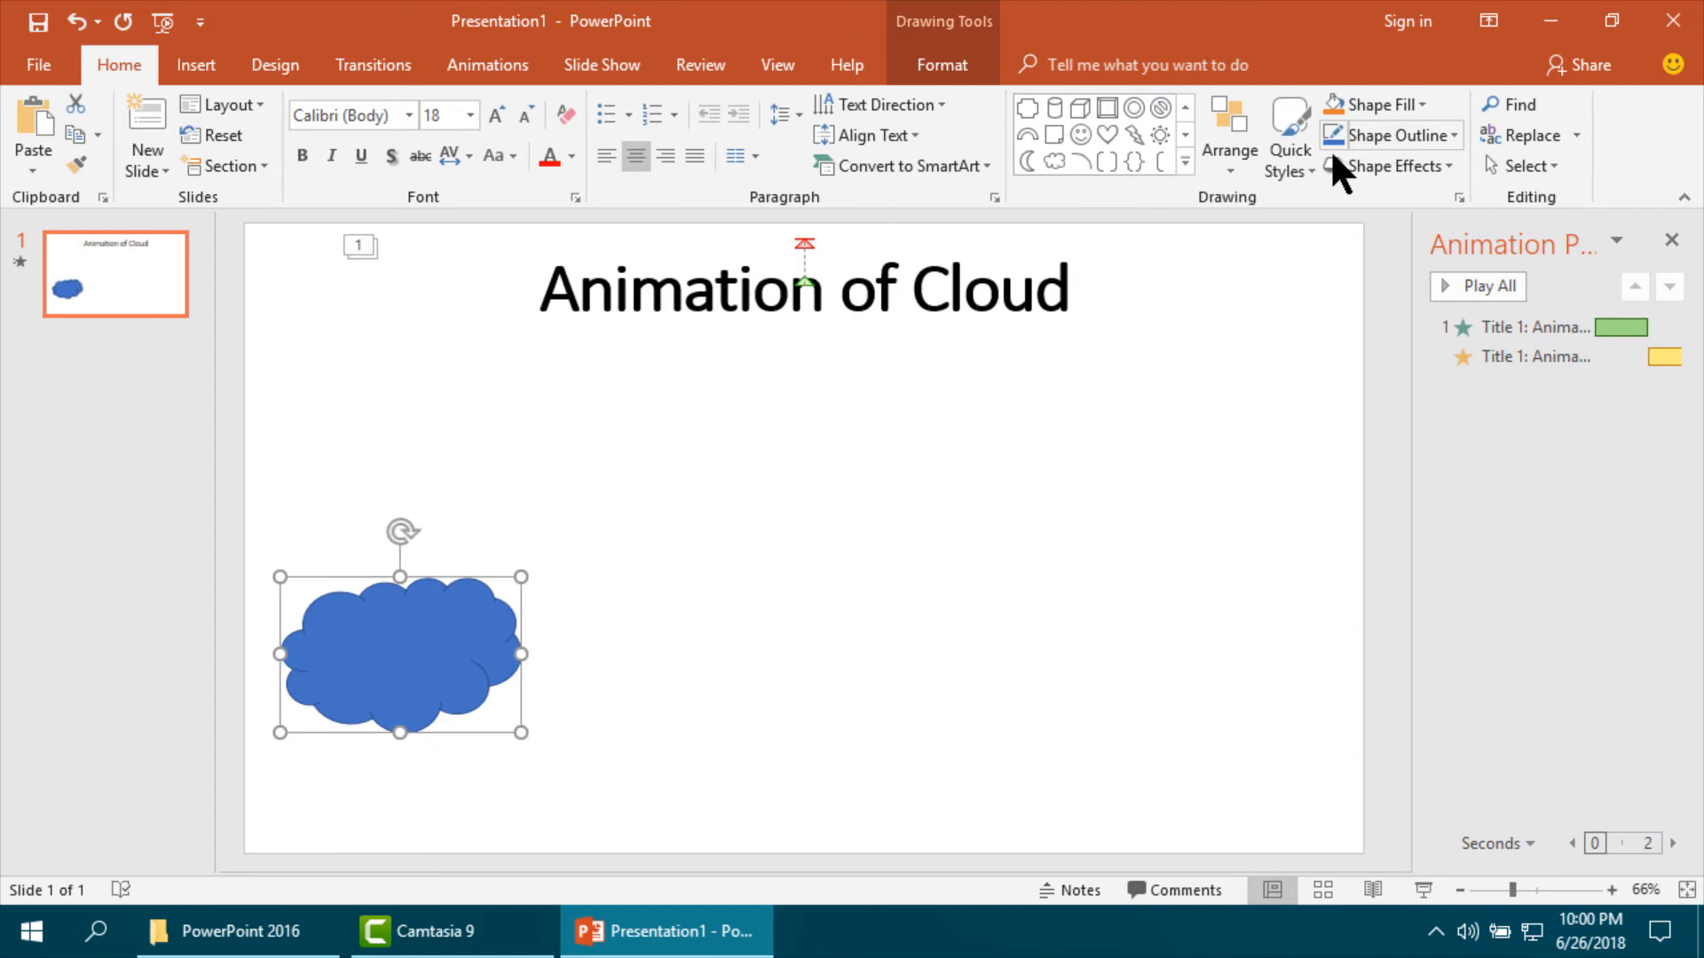
click(1377, 105)
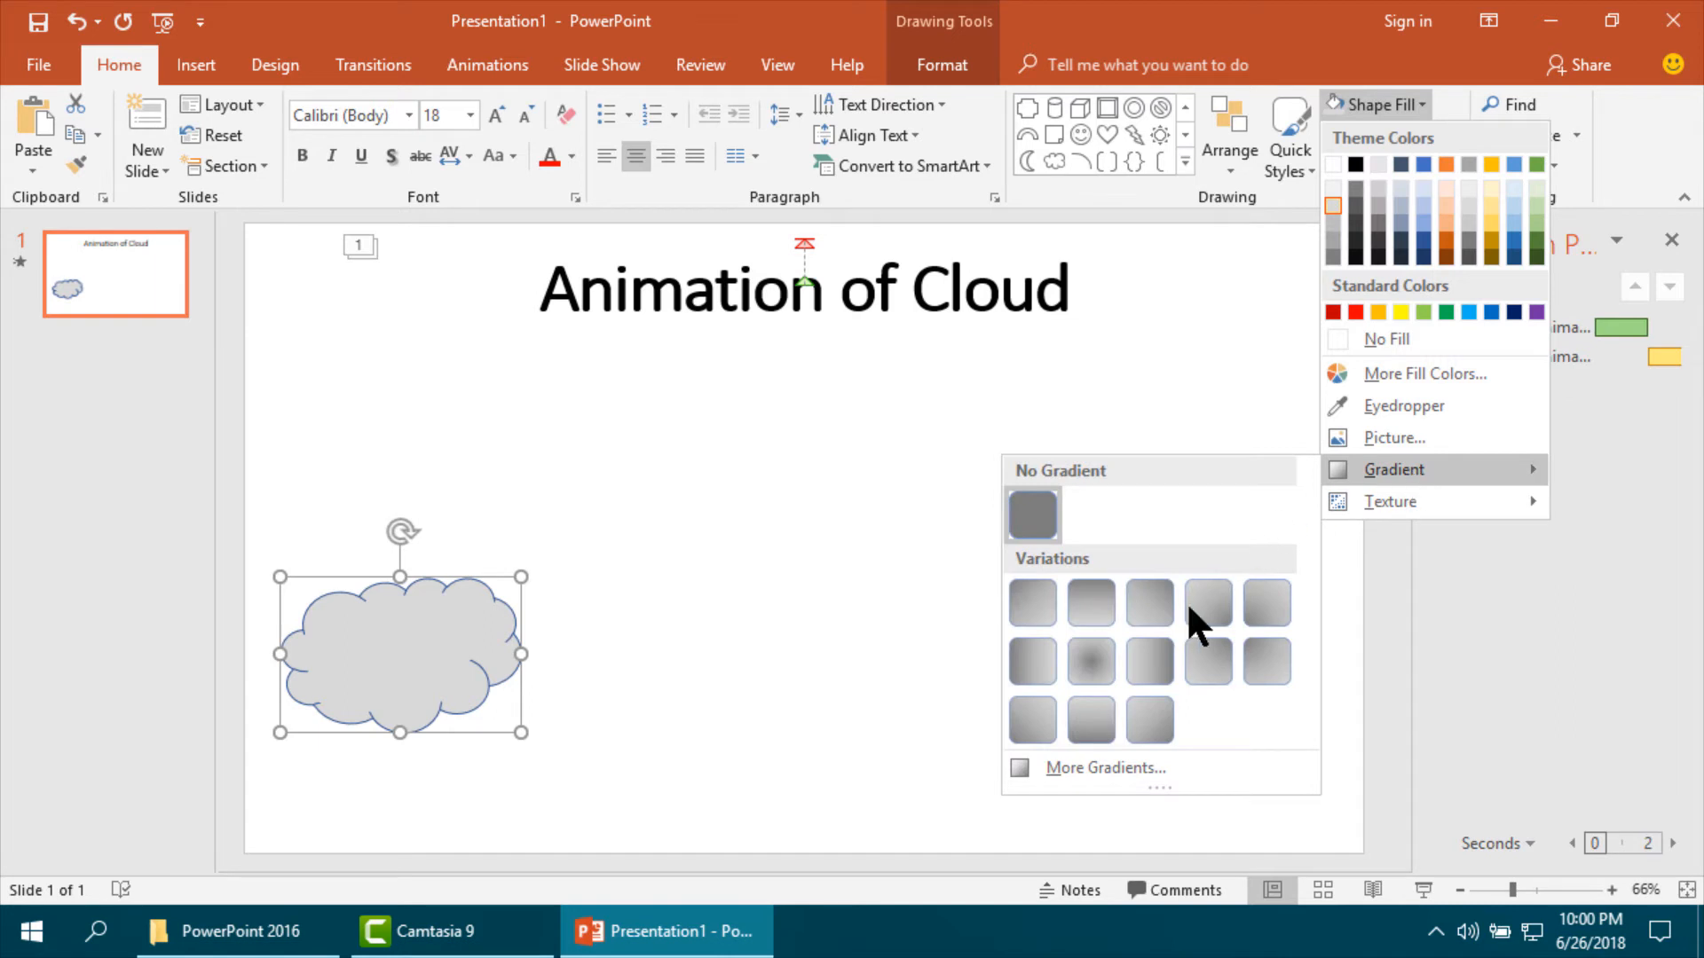
click(1206, 604)
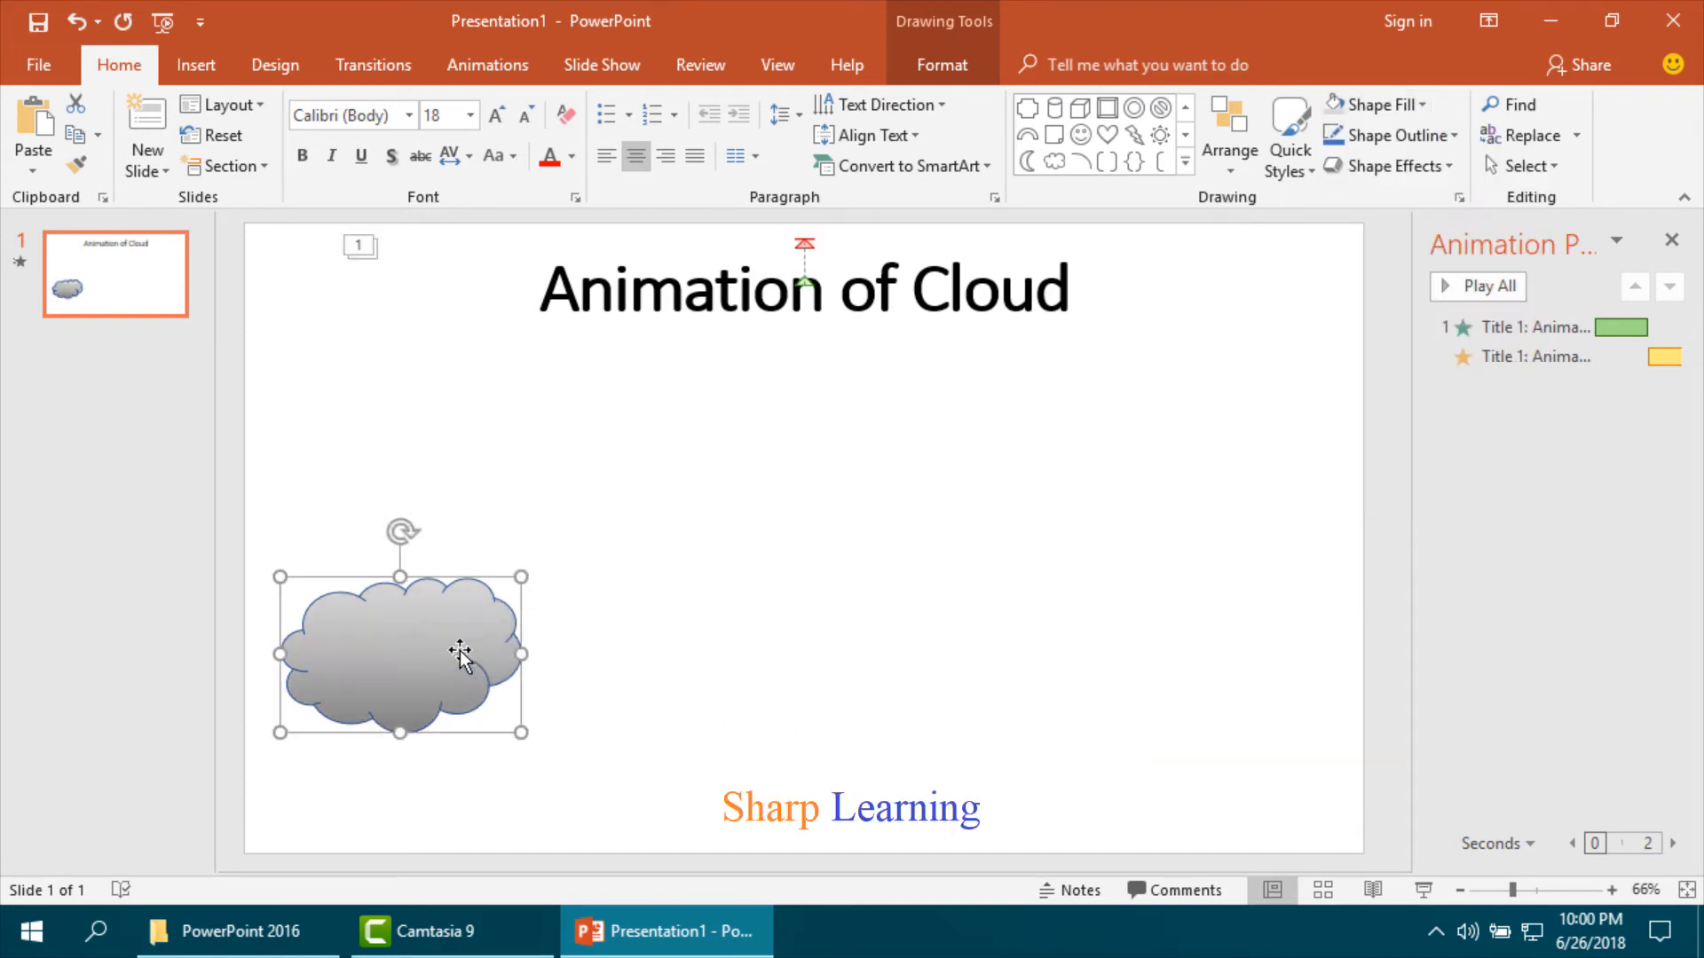
drag(456, 651, 316, 662)
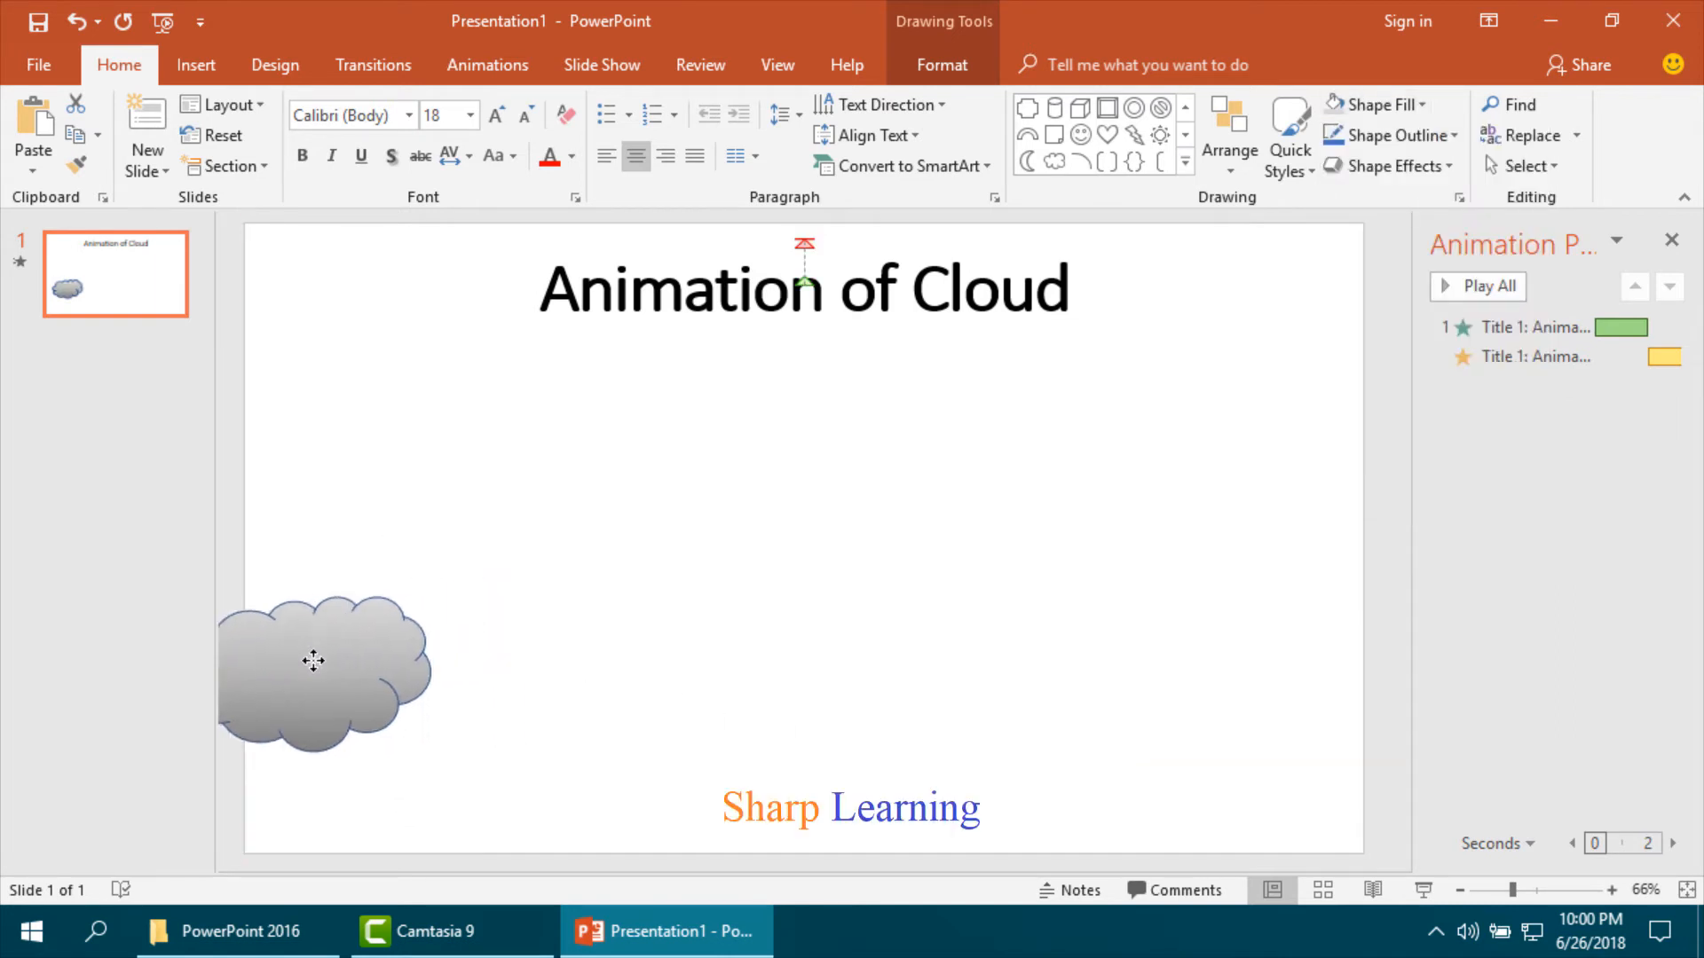
click(323, 662)
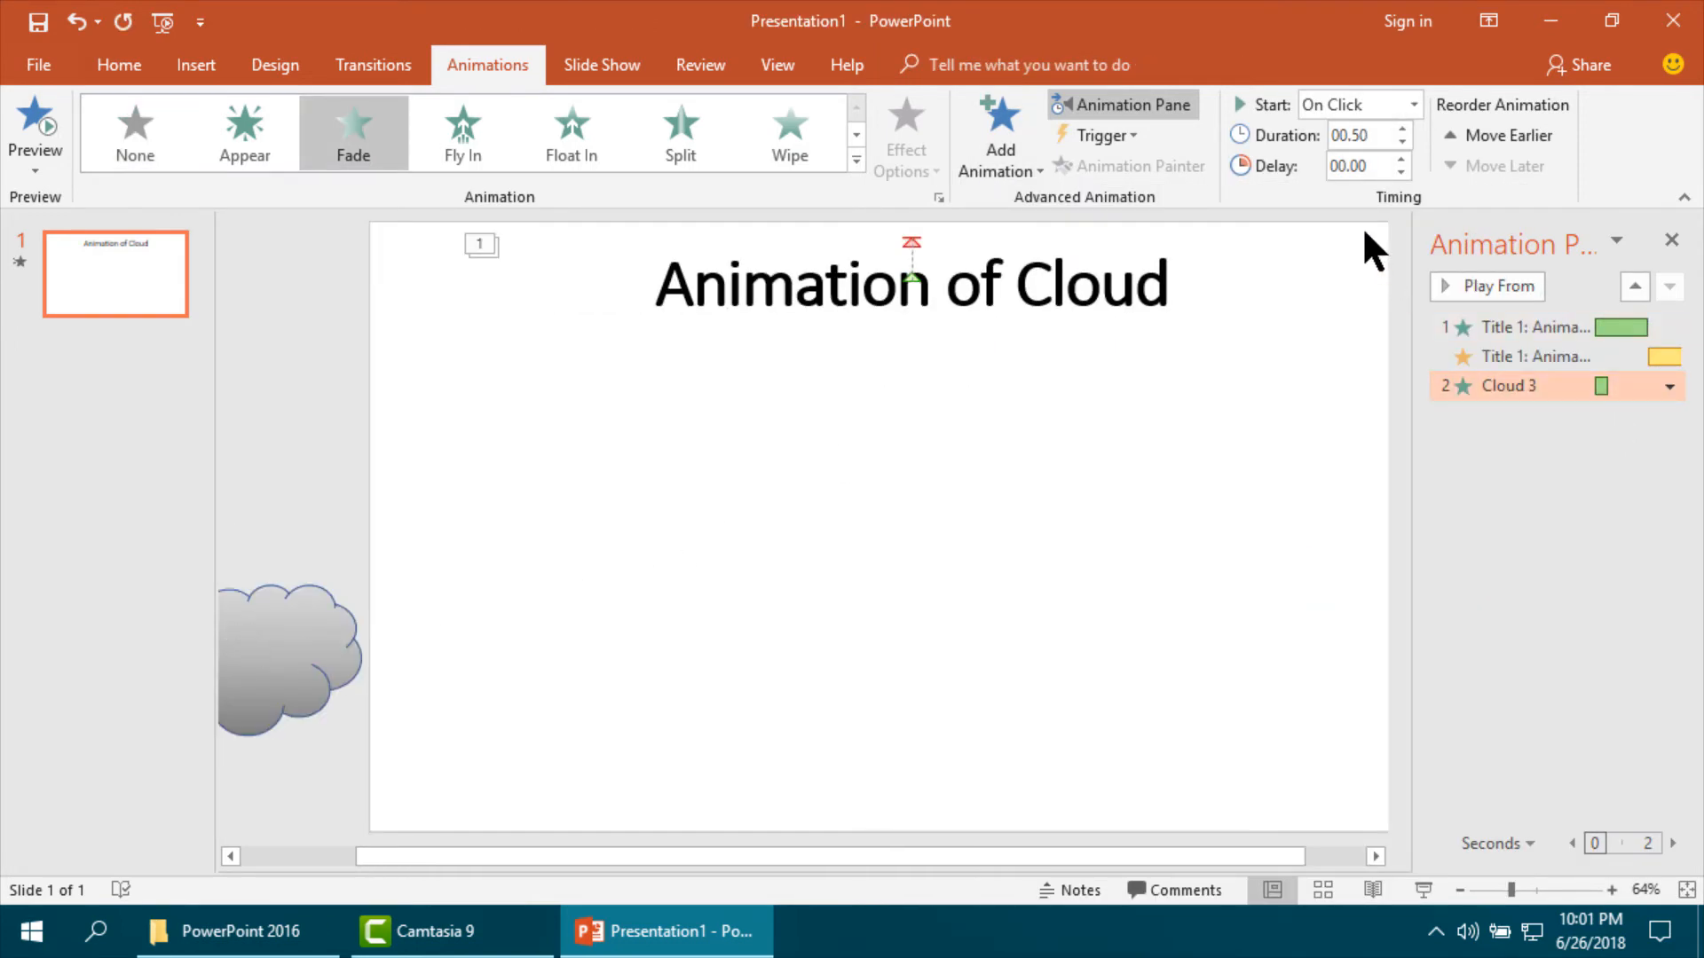
Make the cloud's Fade last 02.25 seconds and start With Previous.
text(02.25)
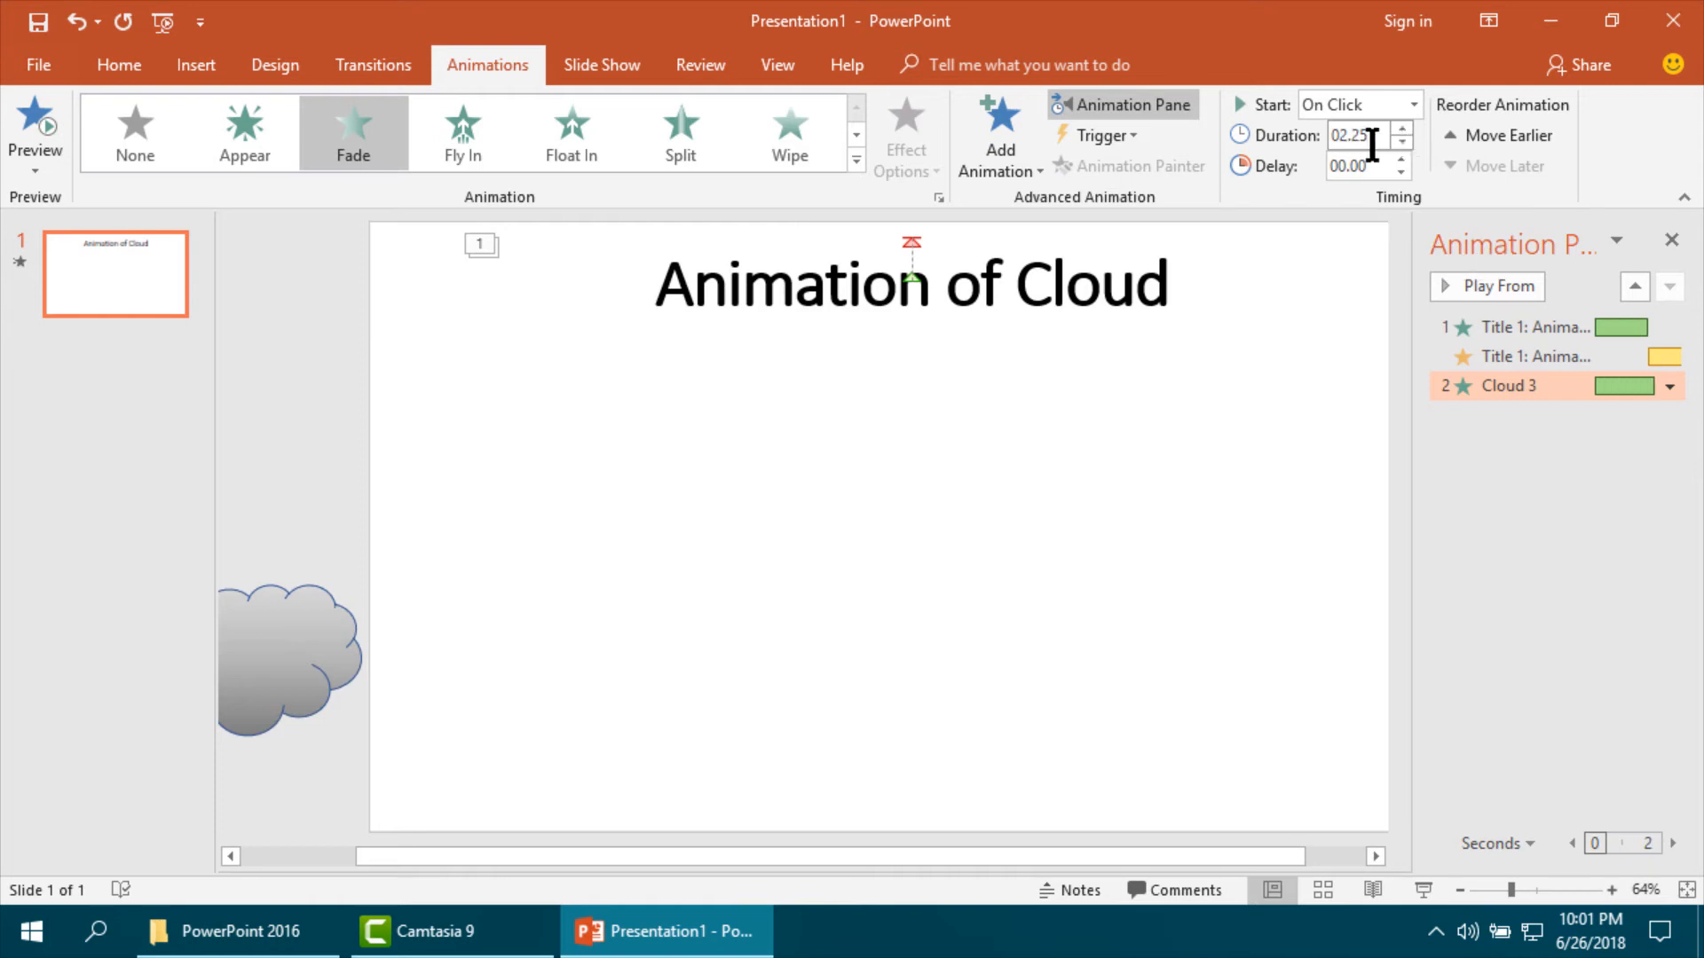
click(1411, 105)
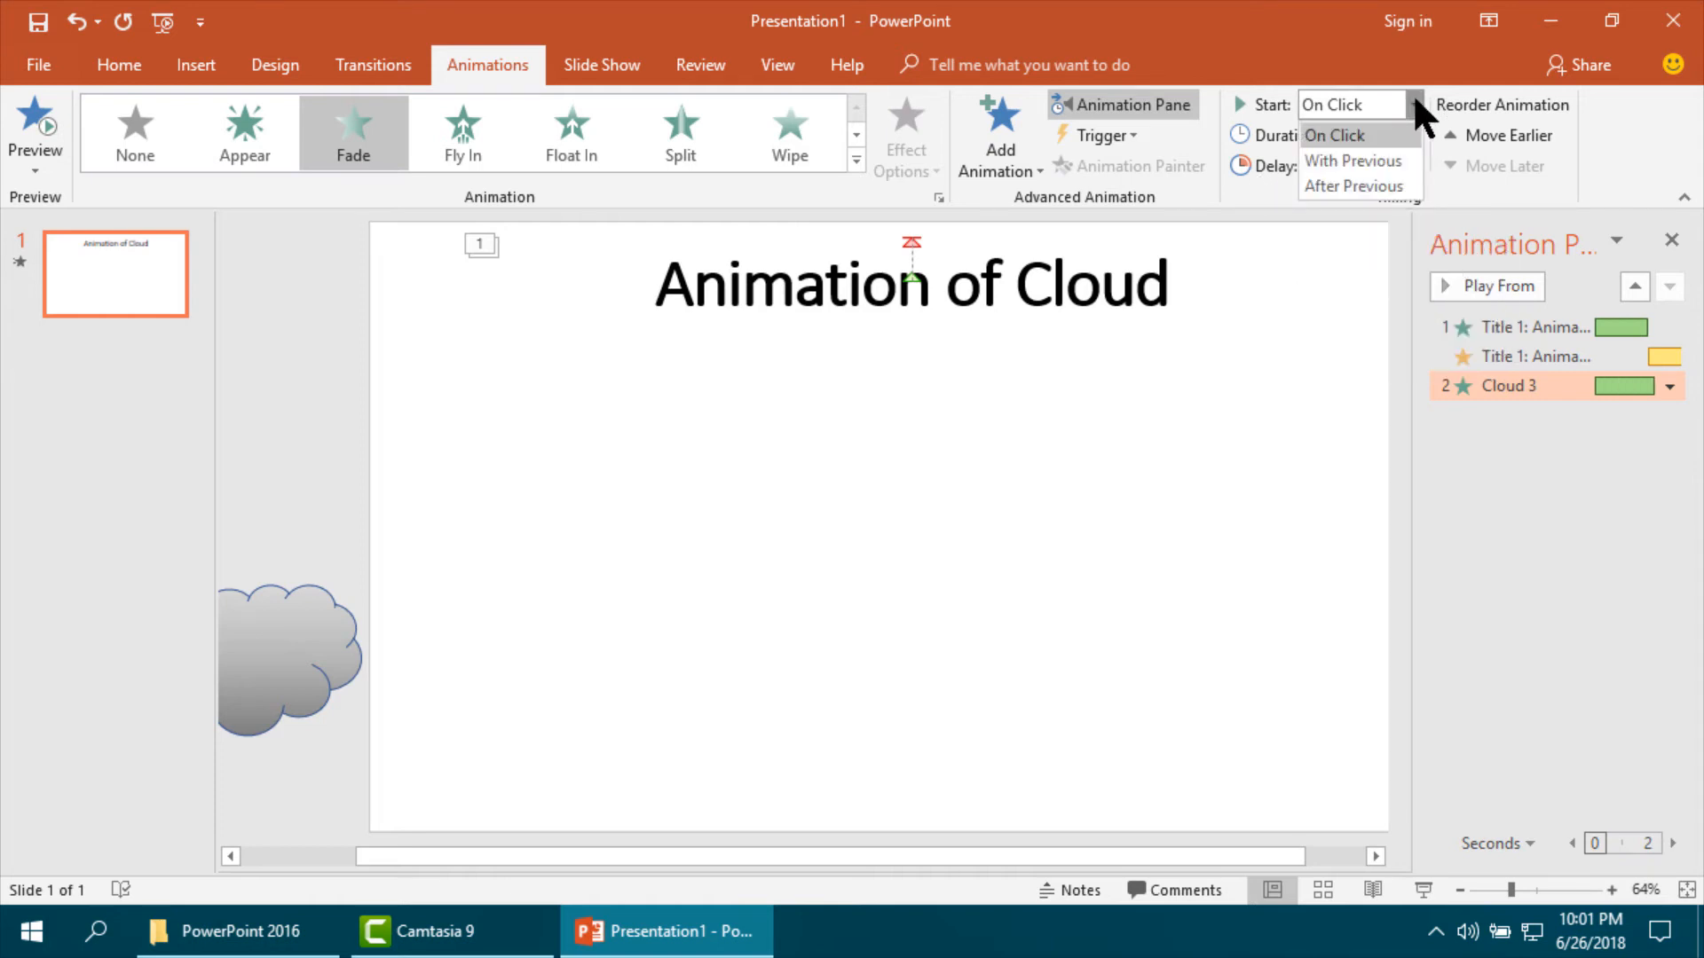
mouse_move(1352, 161)
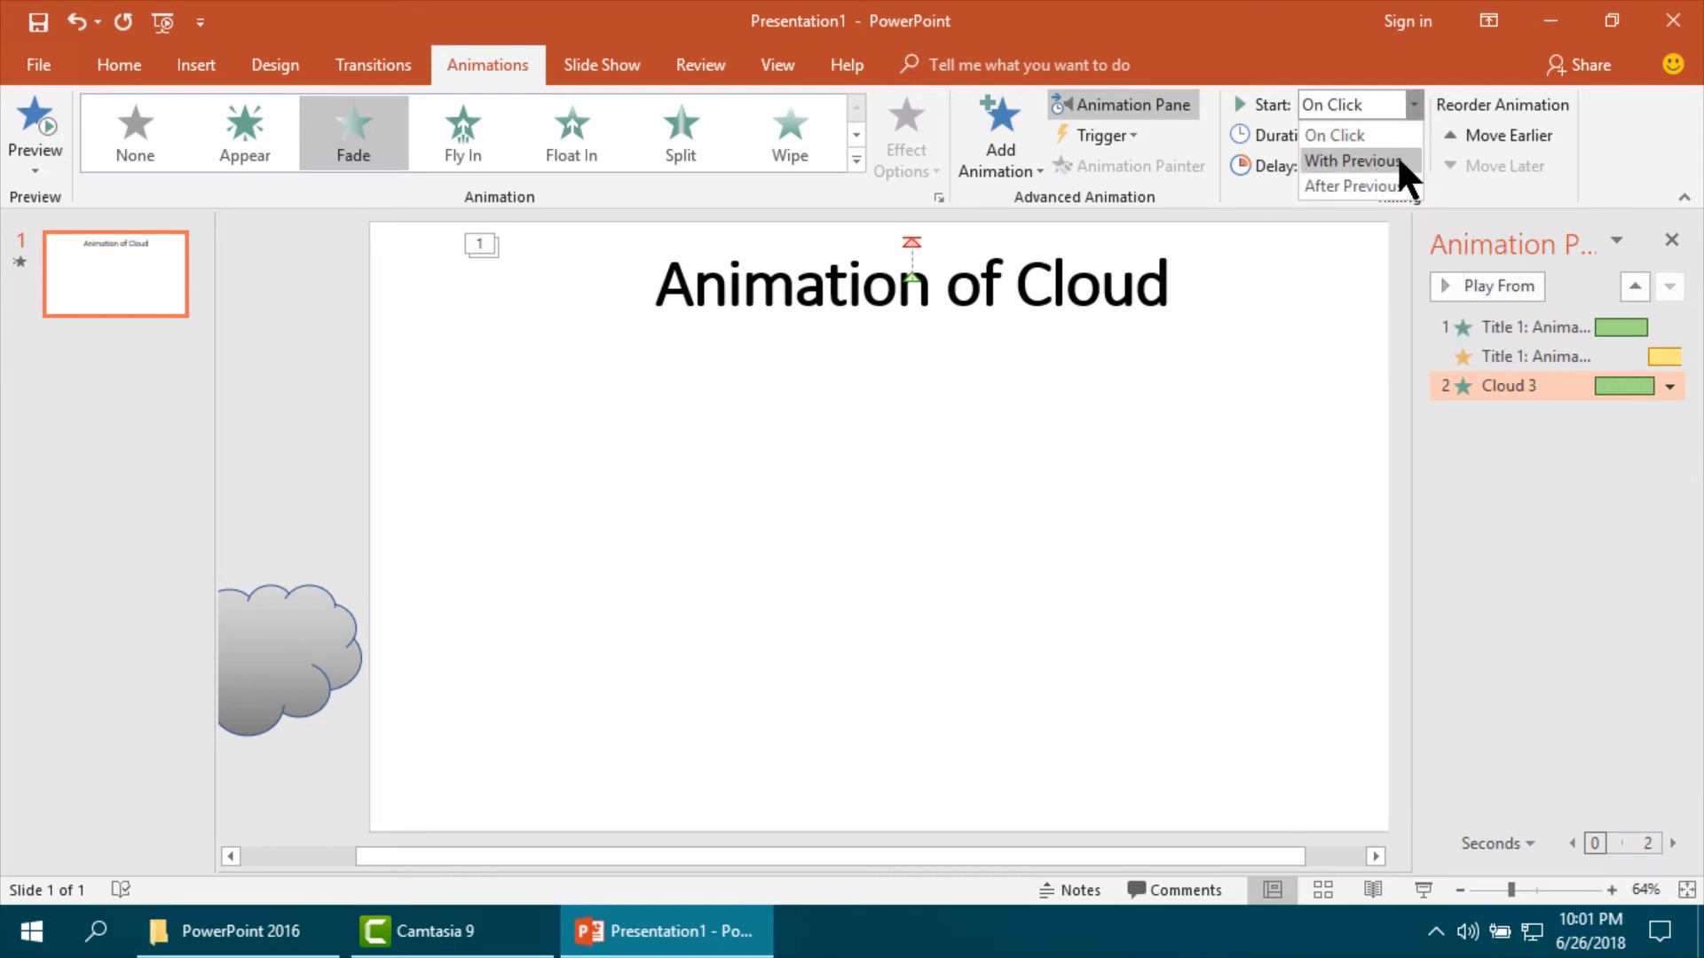
click(1347, 161)
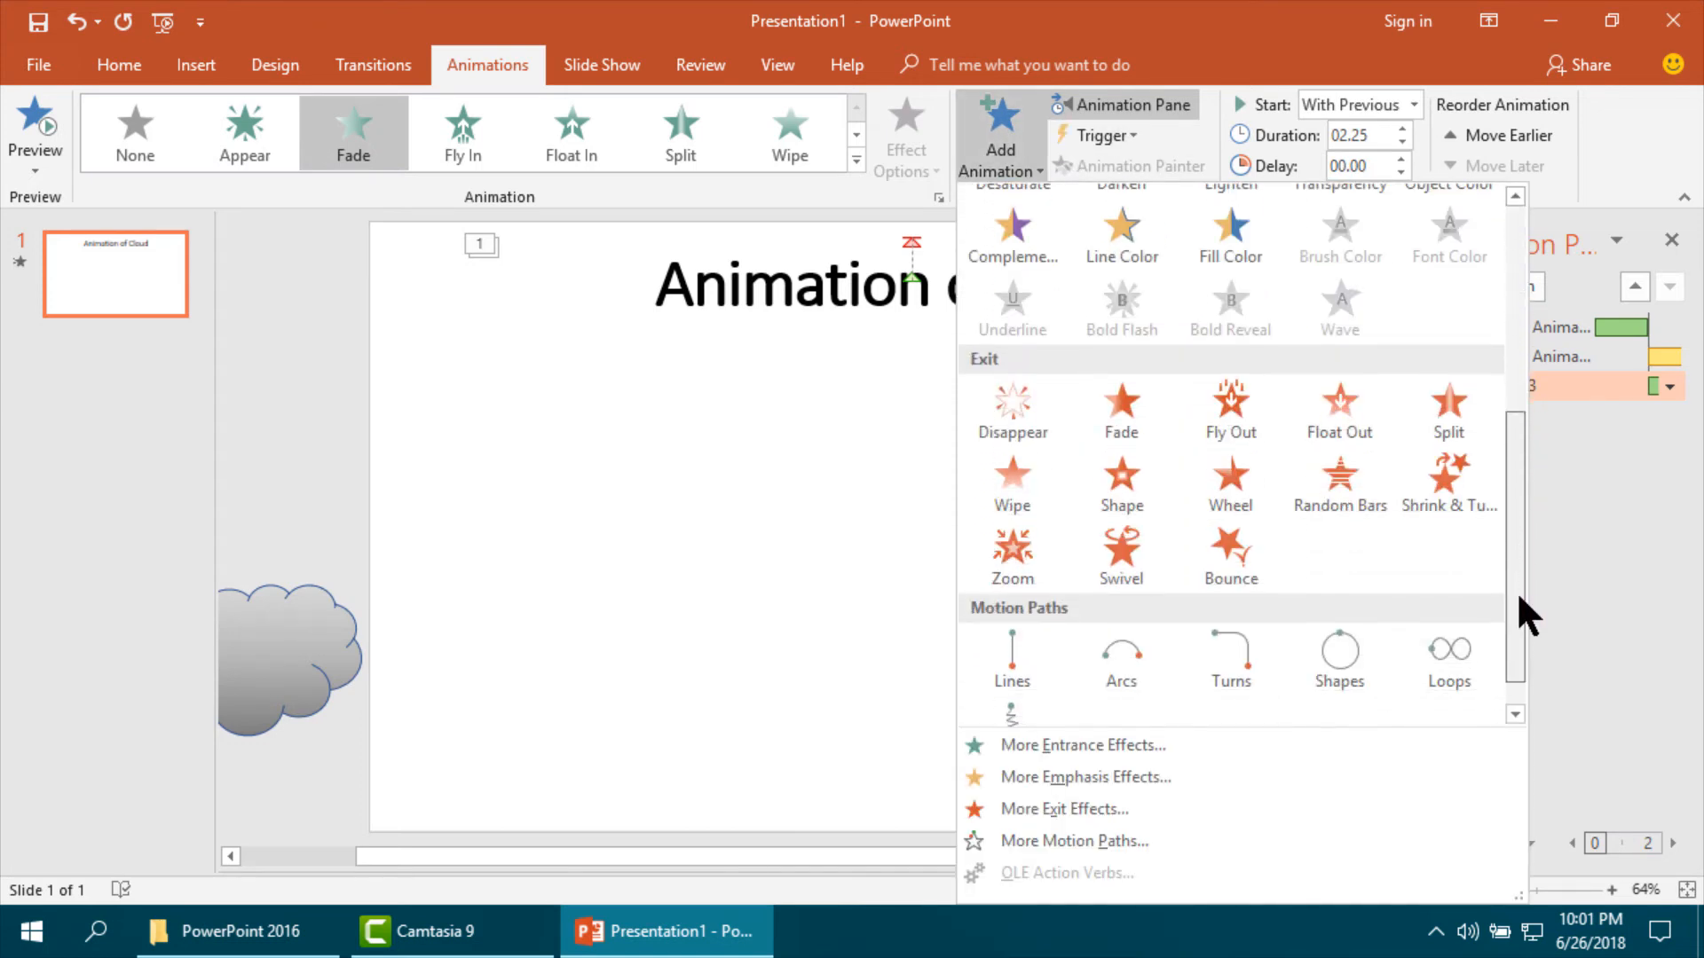
scroll(down, 3)
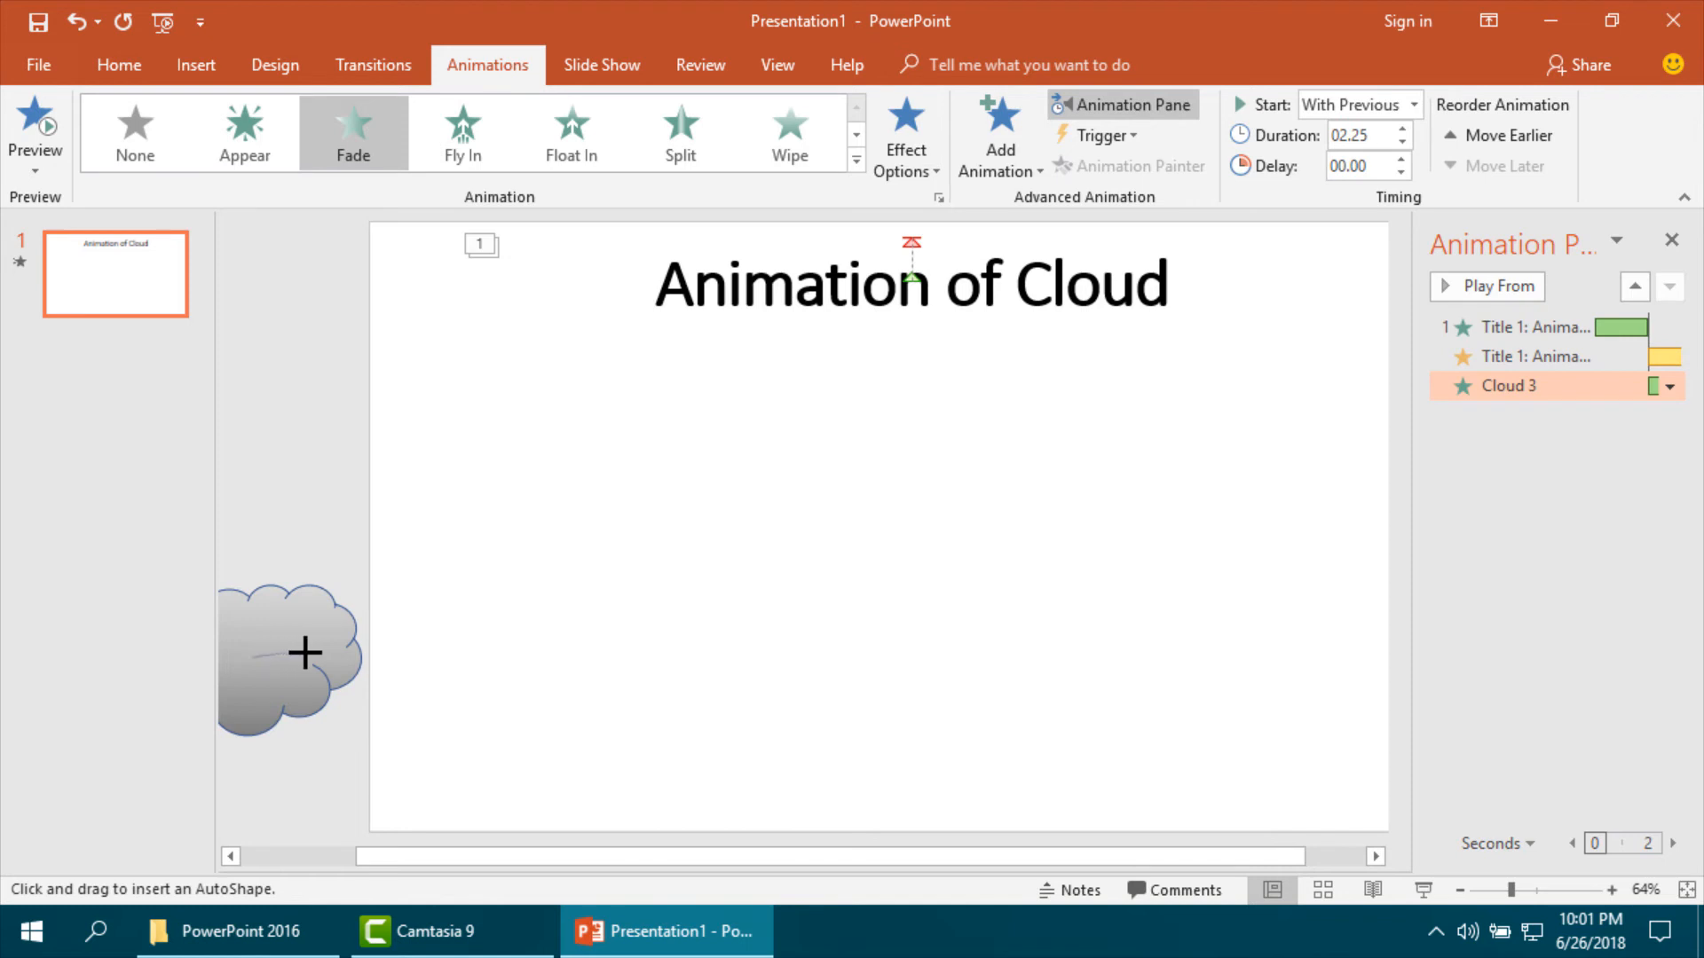
Draw a custom motion path from the cloud rising toward the upper right.
drag(303, 653, 582, 625)
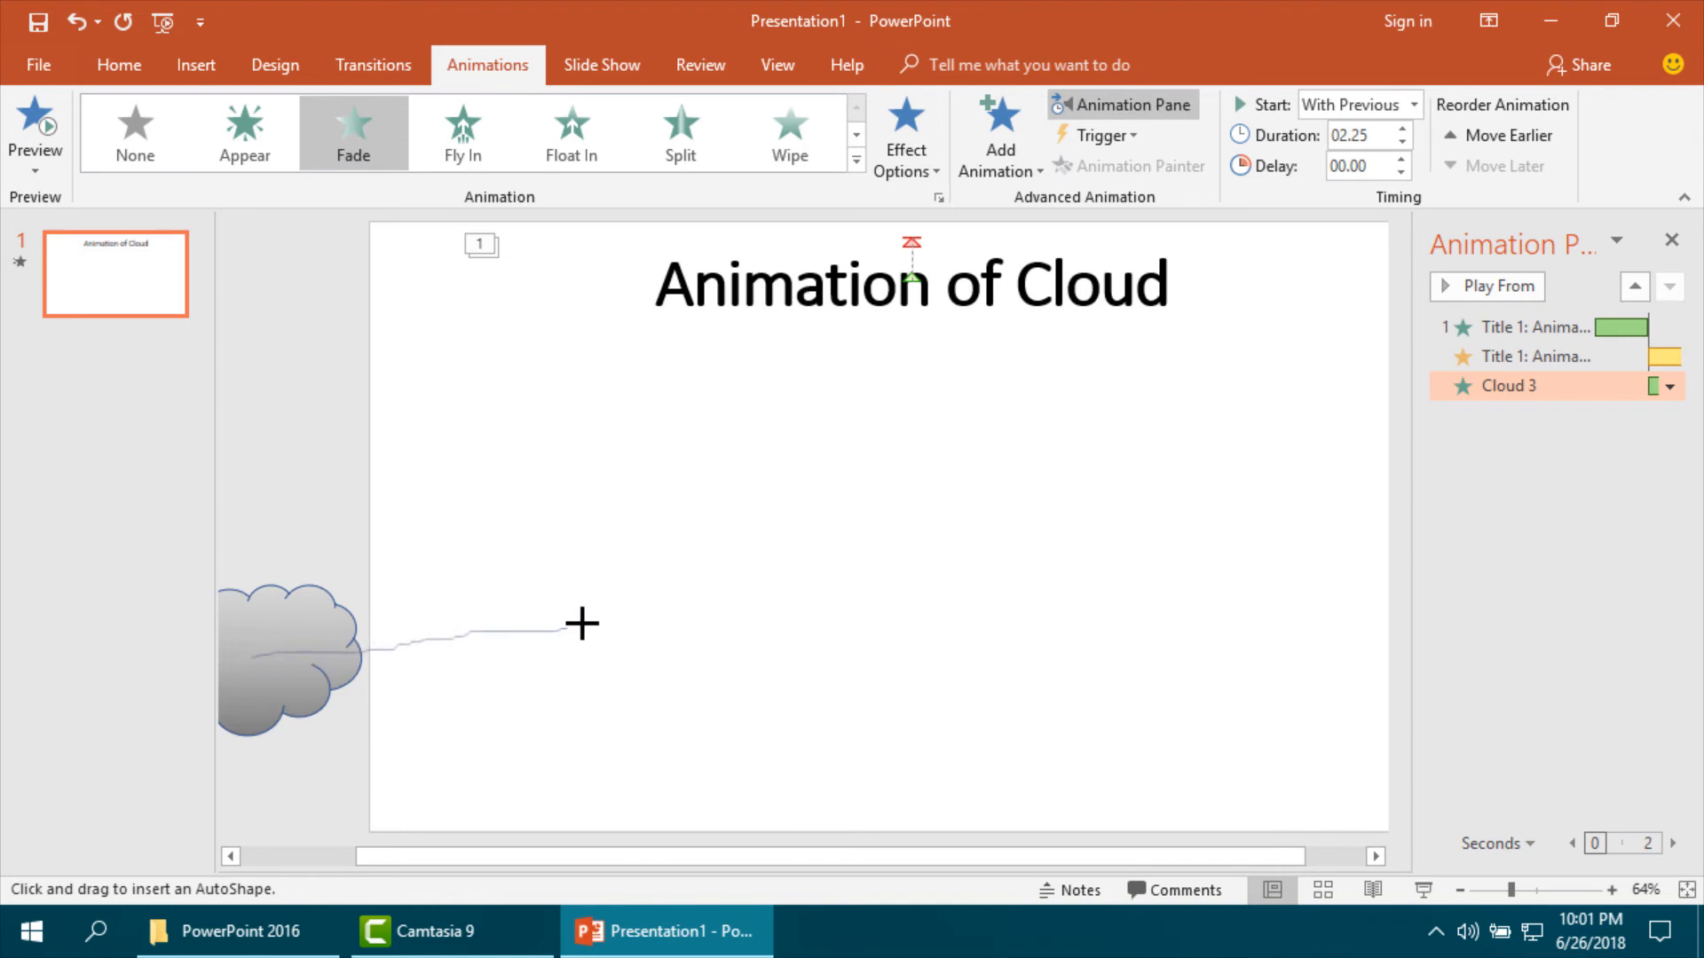
drag(582, 623, 997, 527)
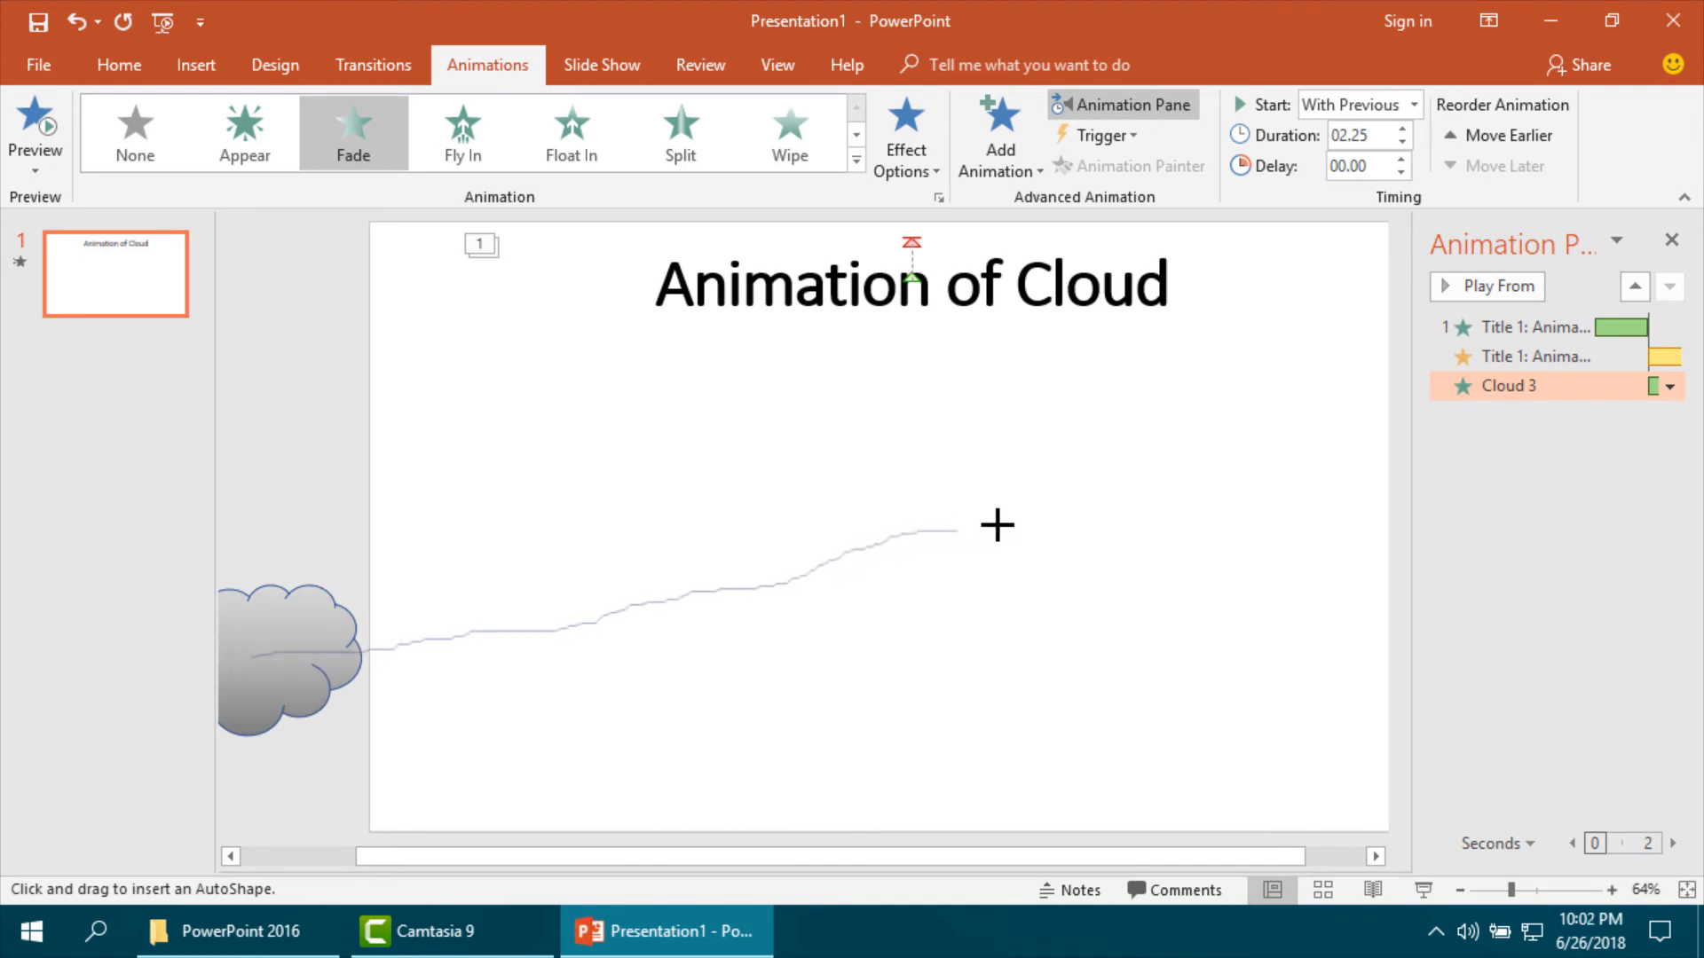
drag(956, 532, 1453, 308)
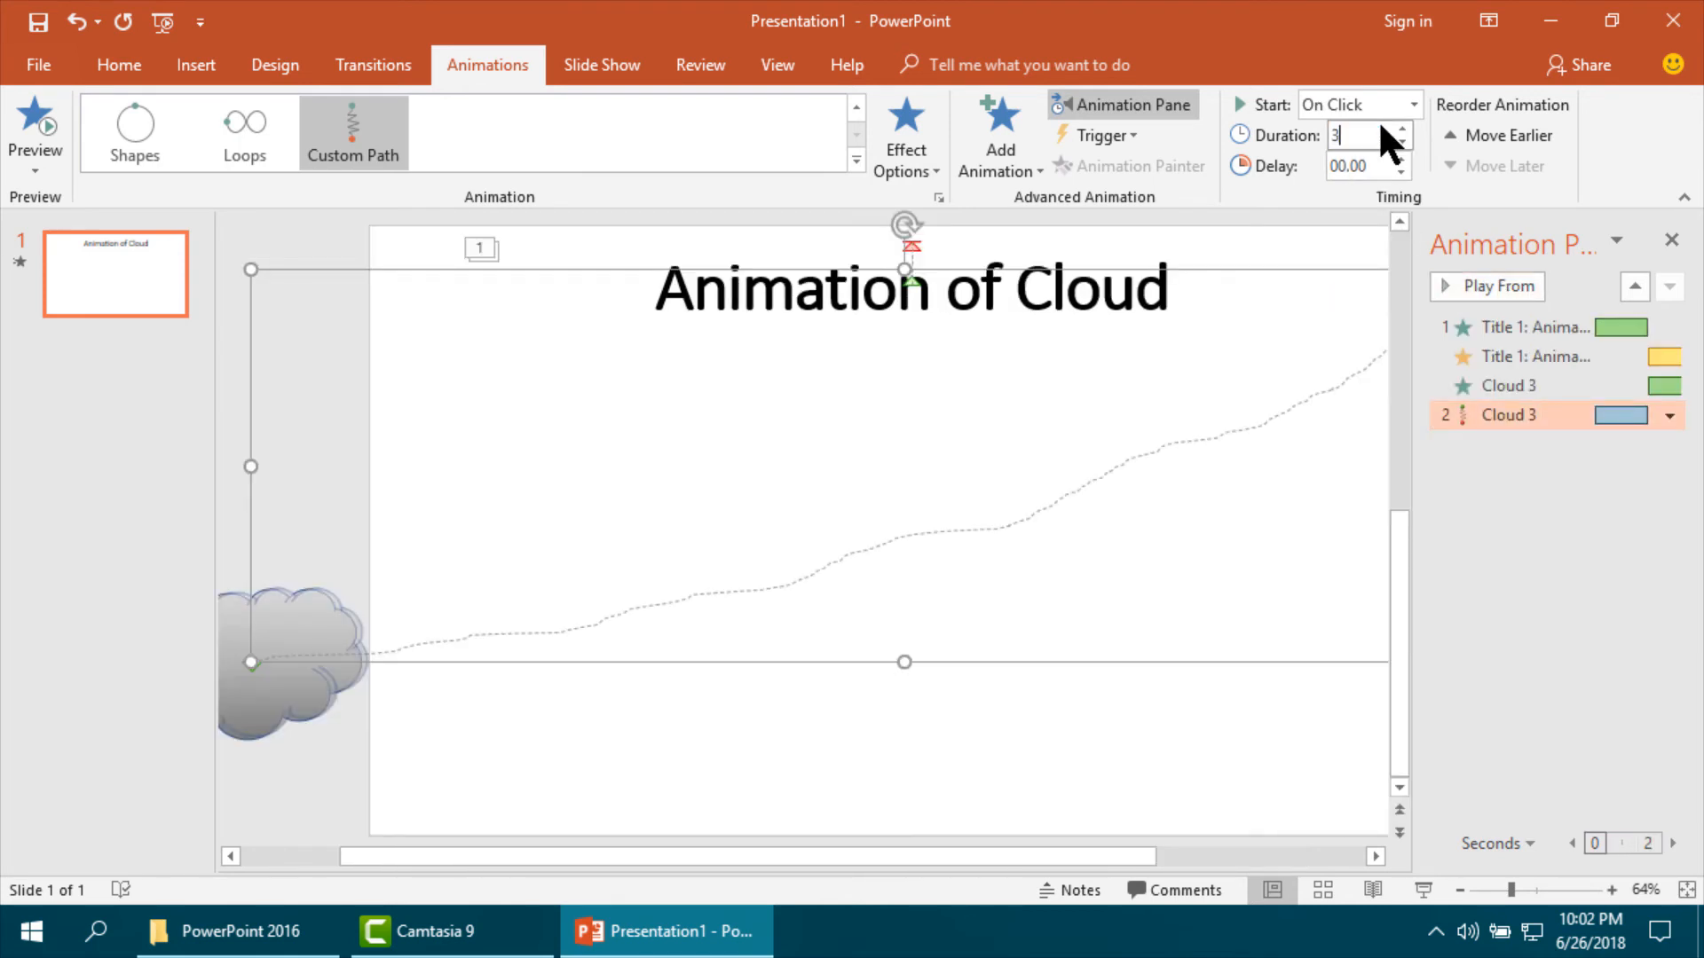
Set the motion path to last 30.00 seconds and start With Previous.
text(30.00)
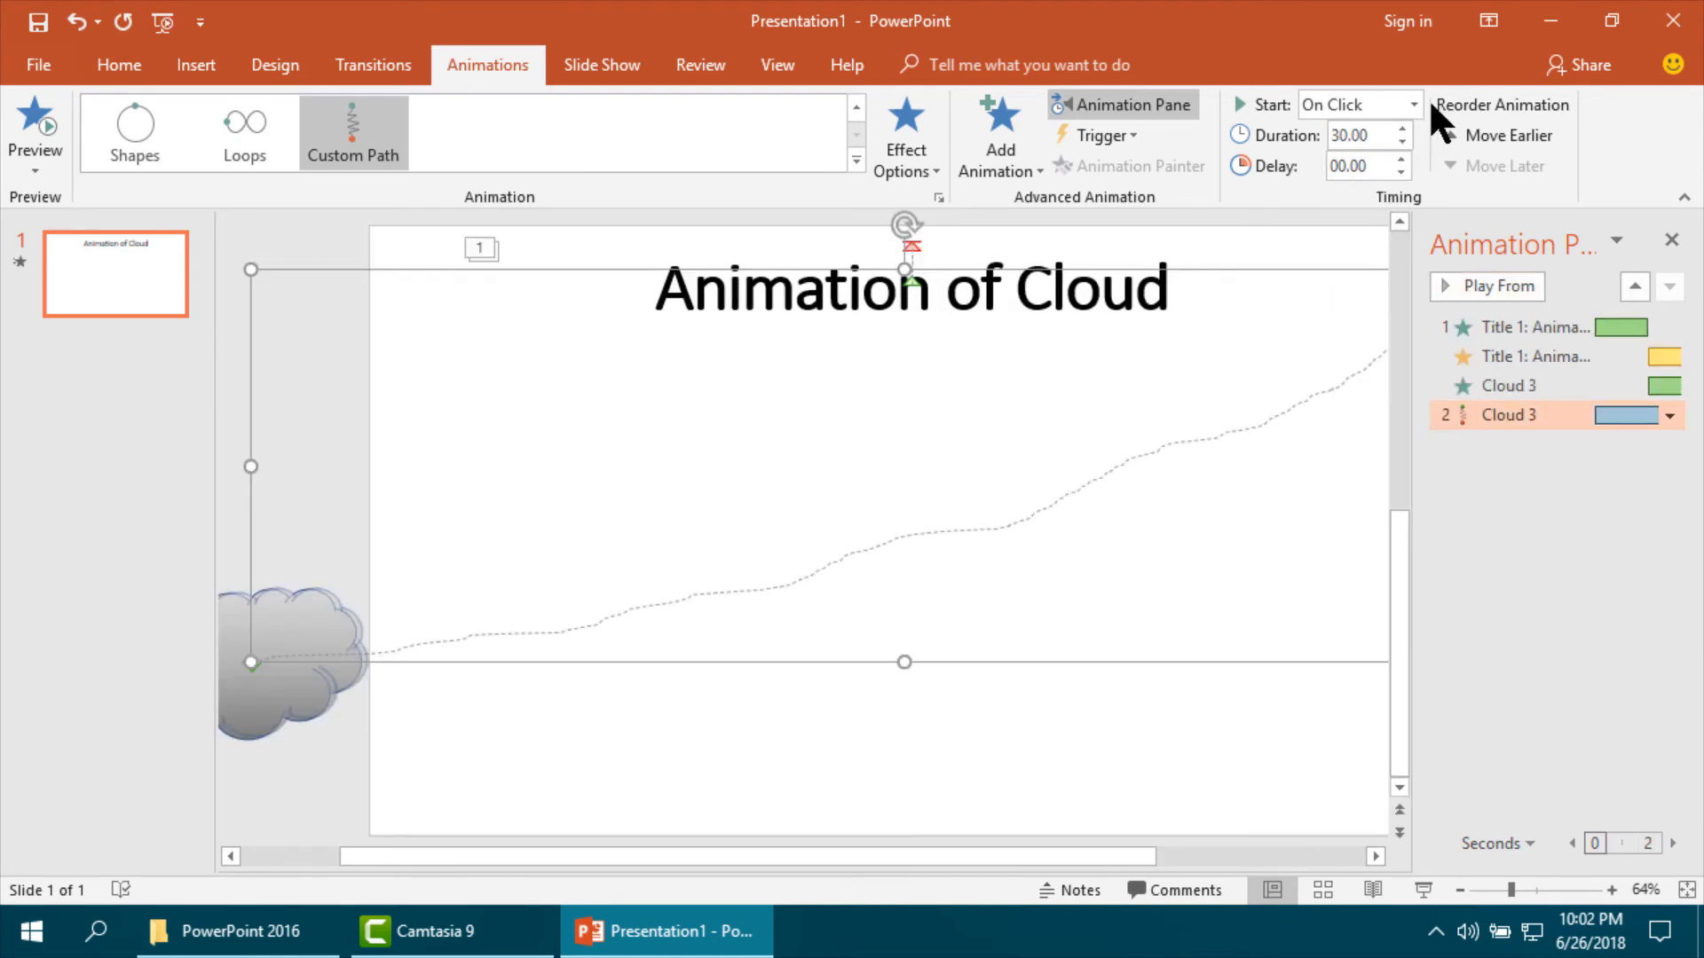
click(1411, 104)
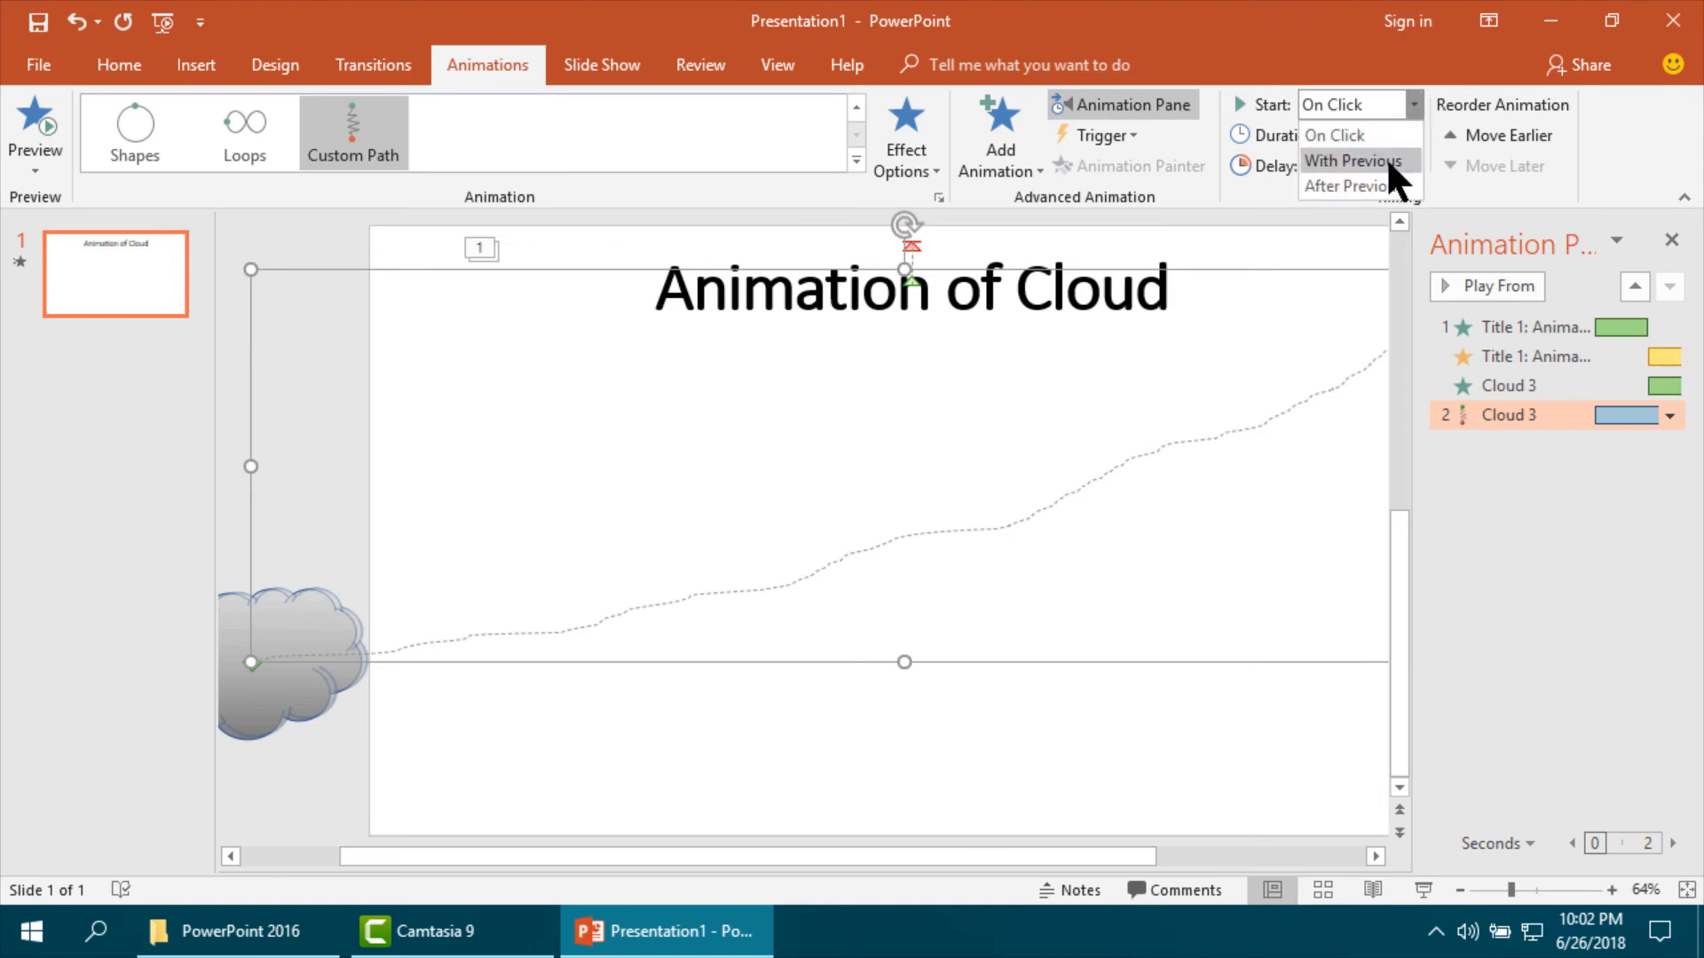
click(1351, 161)
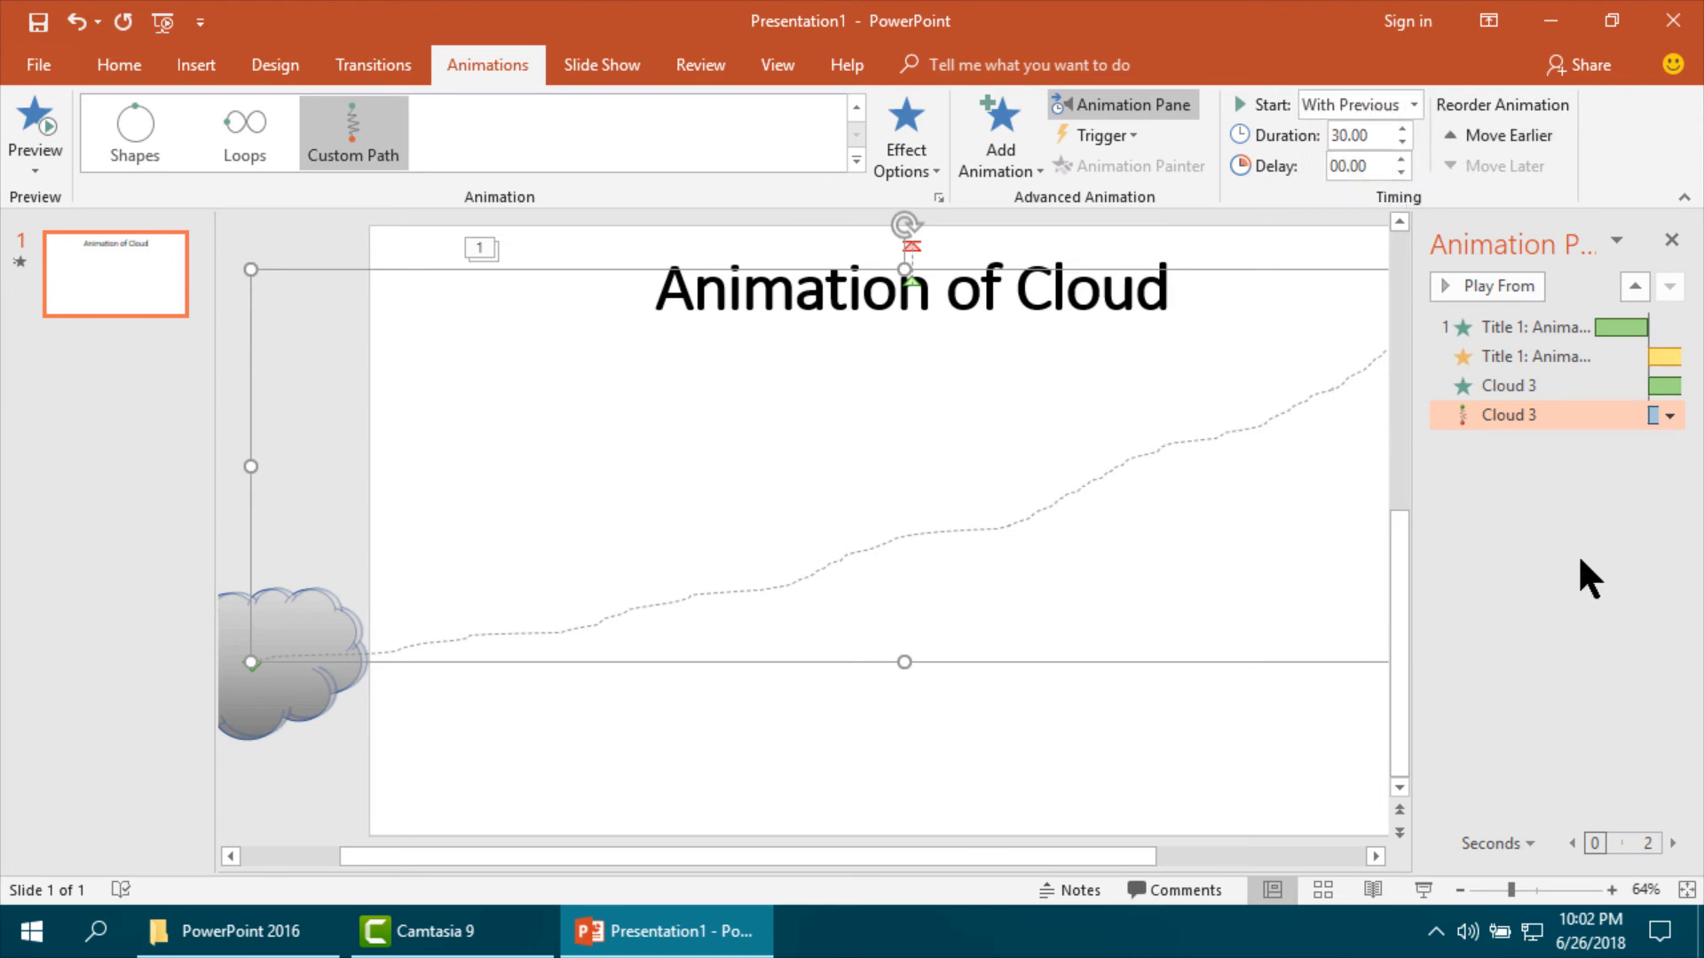